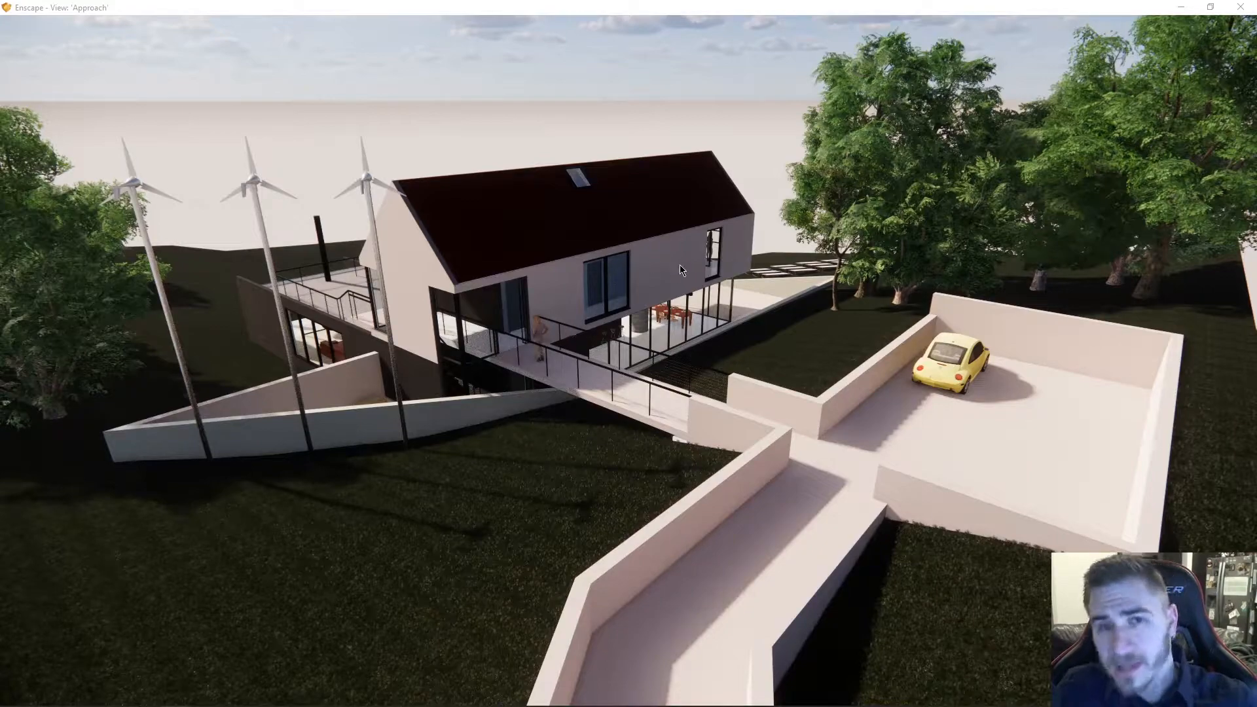
{"action": "mouse_move", "coordinate": [725, 287]}
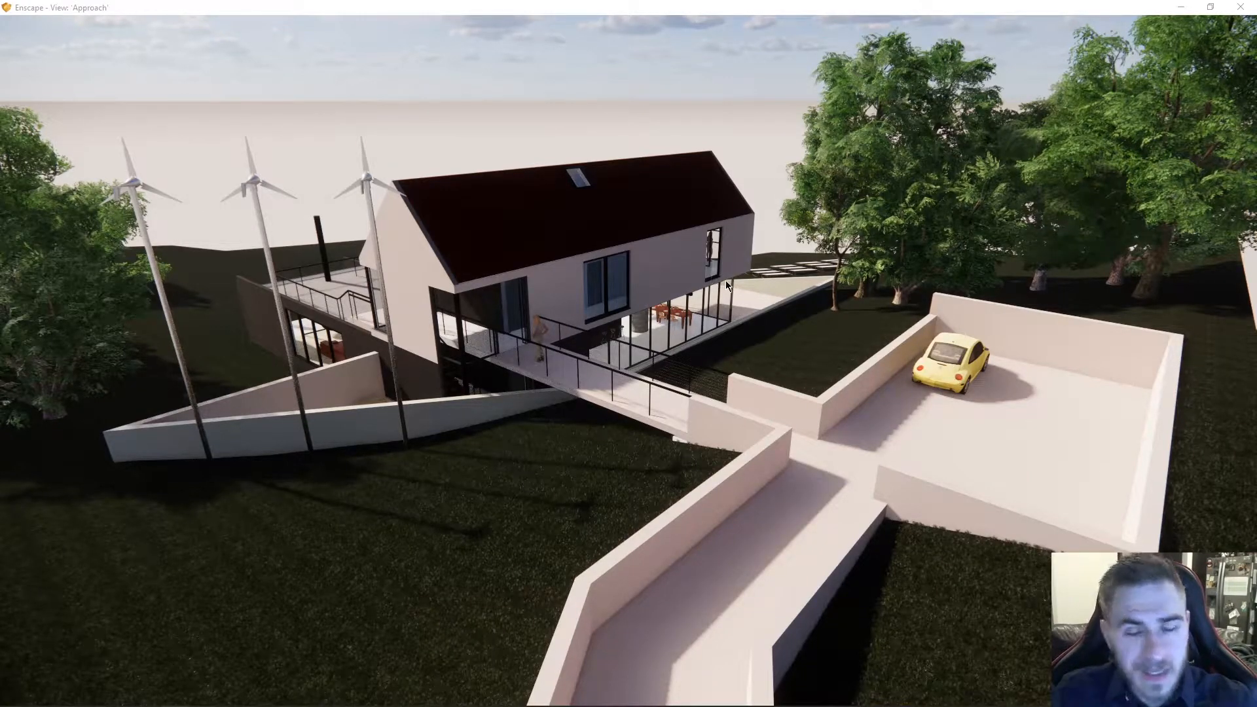
{"action": "mouse_move", "coordinate": [725, 341]}
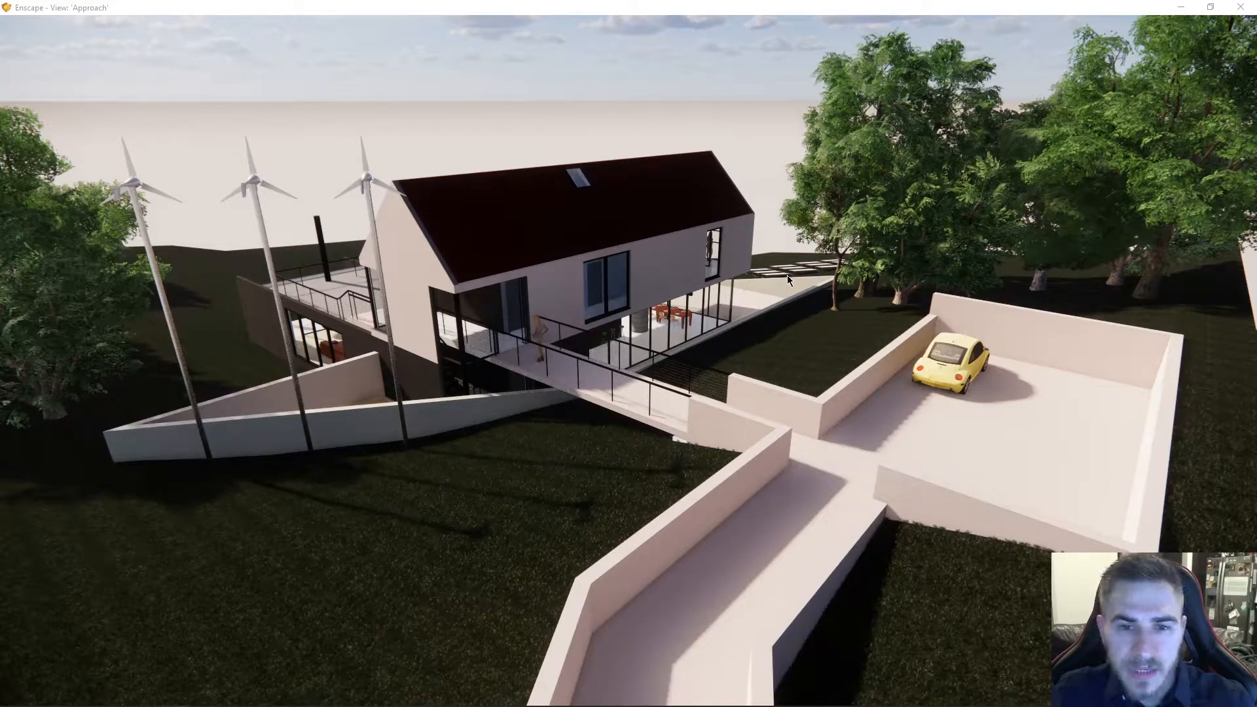
{"action": "mouse_move", "coordinate": [806, 316]}
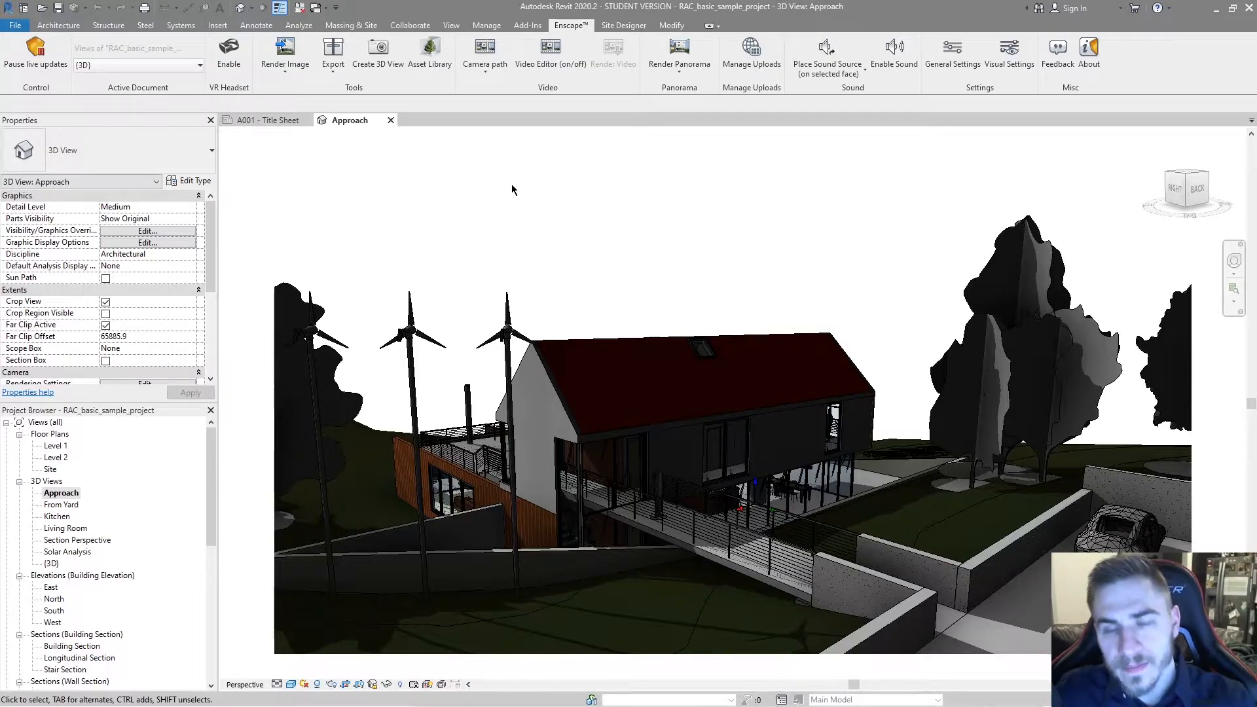
{"action": "mouse_move", "coordinate": [582, 173]}
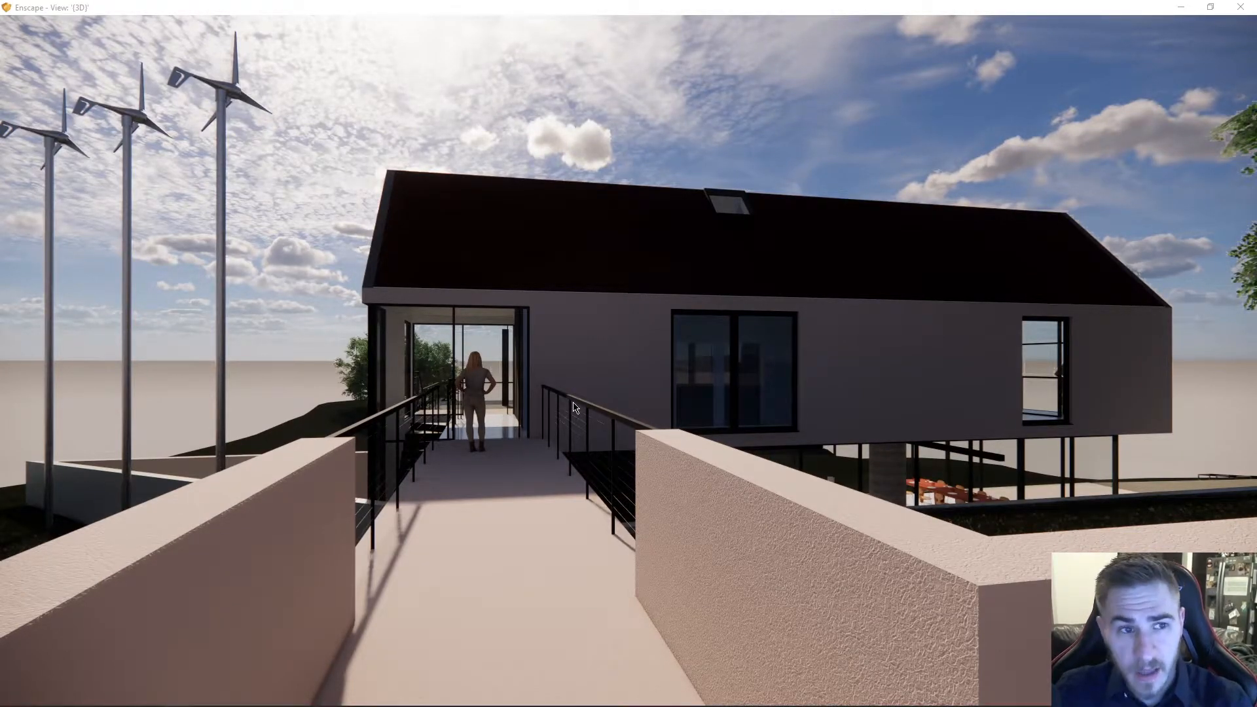
{"action": "mouse_move", "coordinate": [647, 383]}
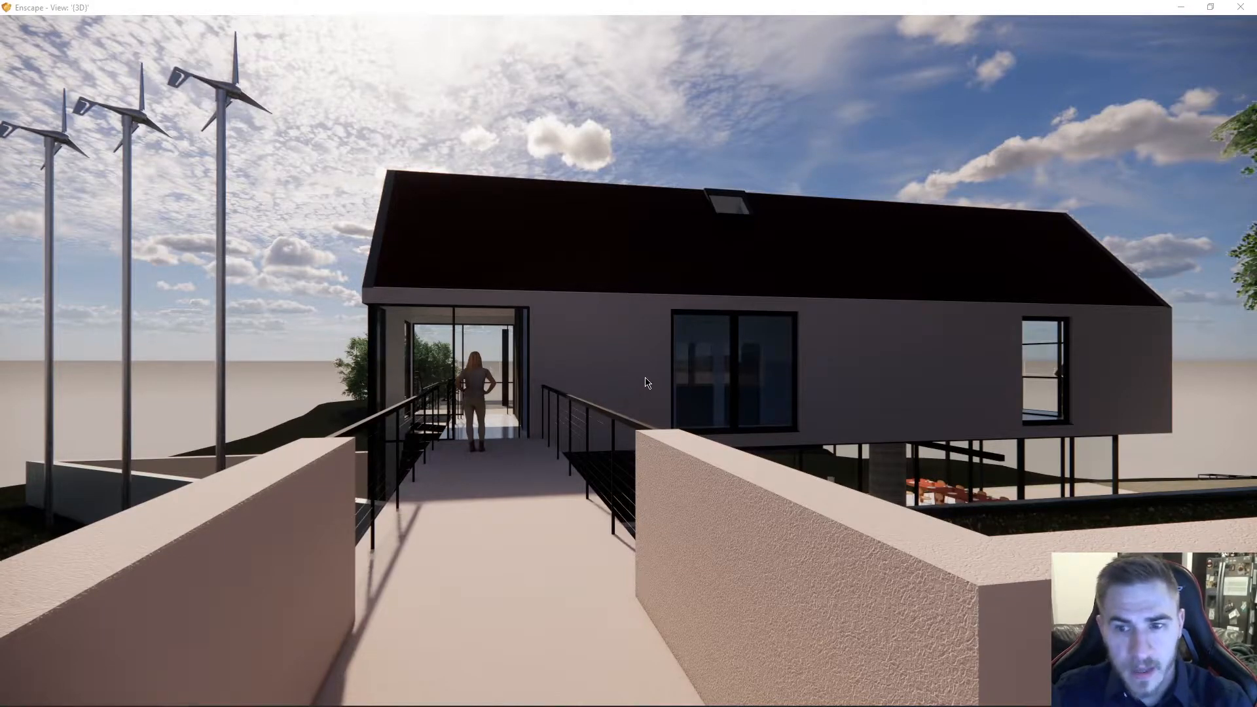
{"action": "mouse_move", "coordinate": [651, 398]}
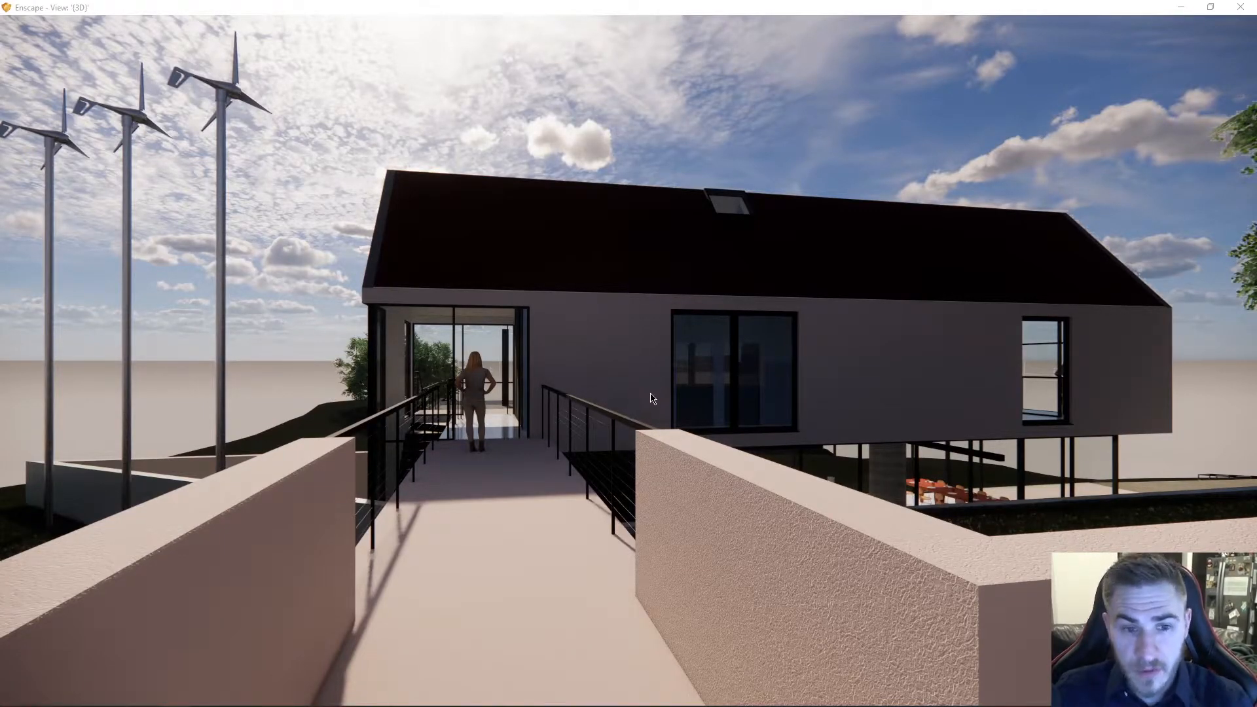
Step: Switch back from the Enscape render window to the Revit project
{"action": "key", "text": "alt+tab"}
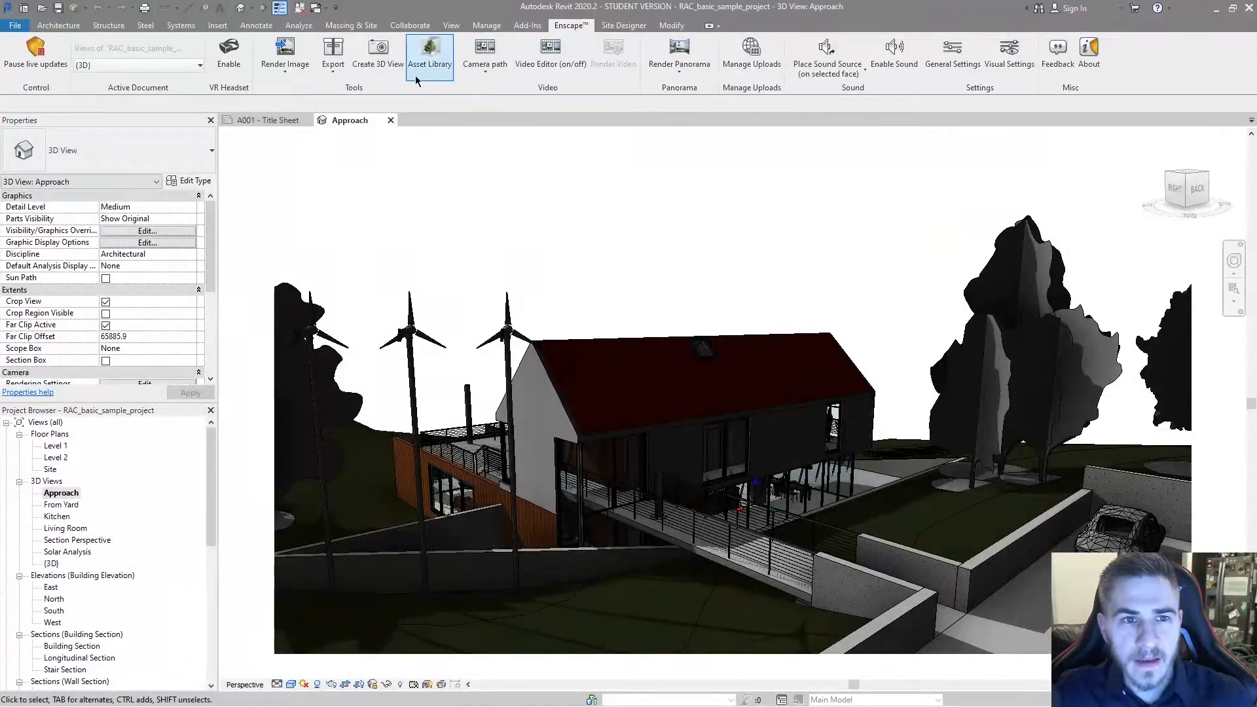
Step: Create a new 3D view from Enscape's camera named '_ENSCAPE START'
{"action": "left_click", "coordinate": [376, 56]}
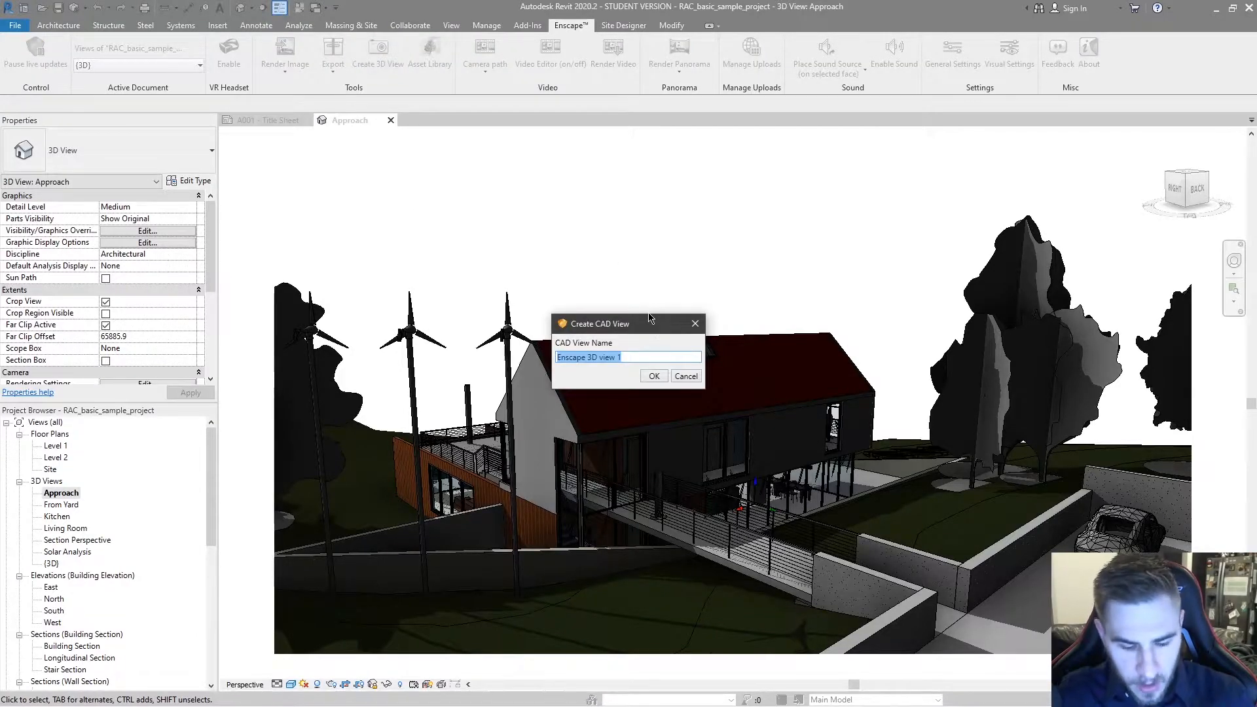
{"action": "type", "text": "ENSCAPE"}
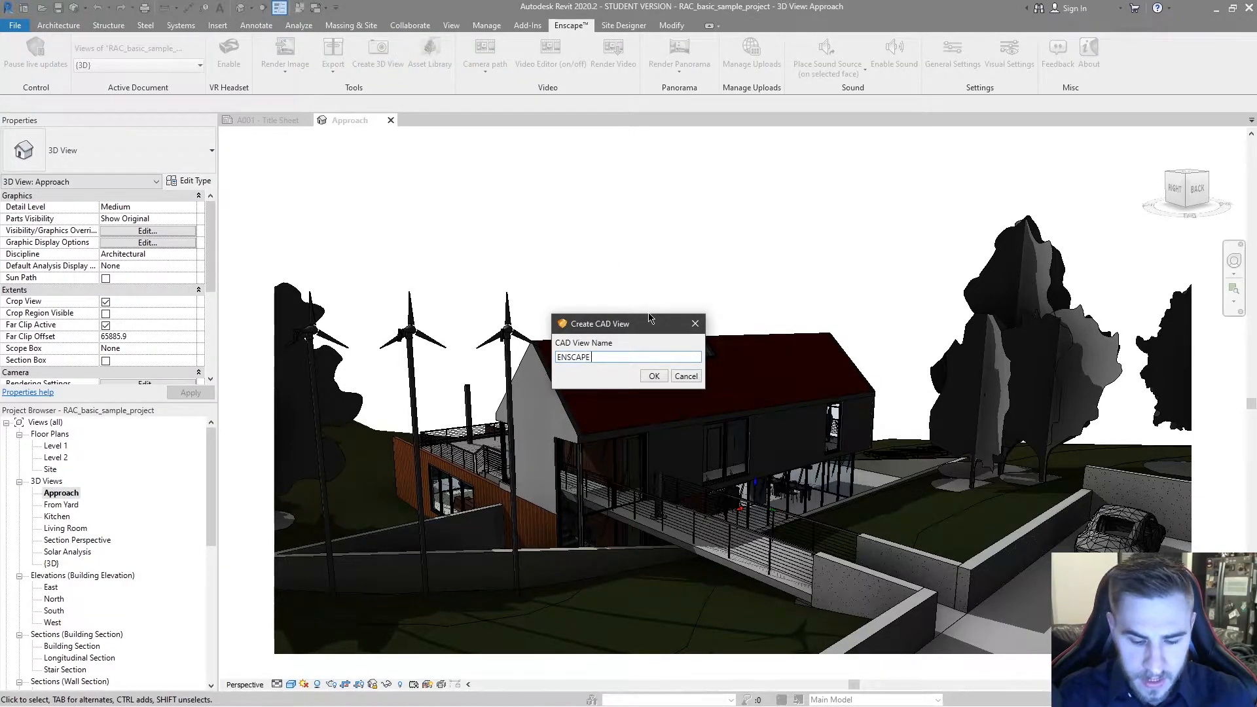
{"action": "type", "text": "START"}
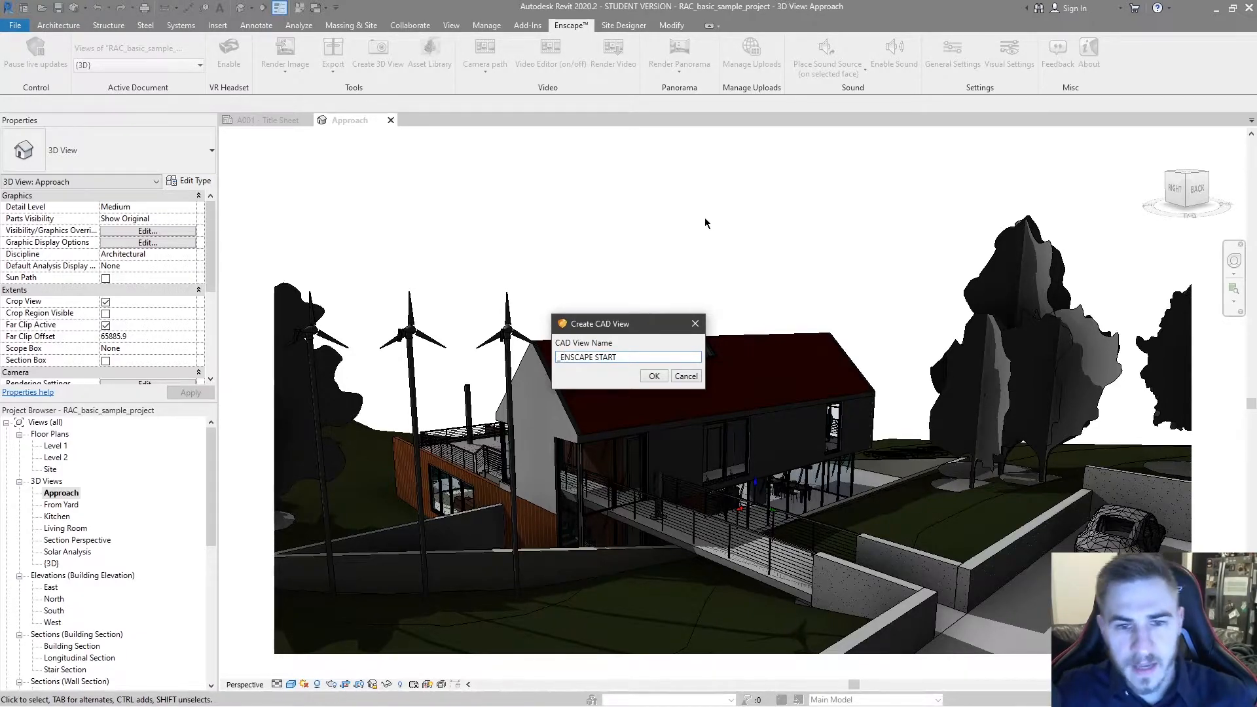
{"action": "left_click", "coordinate": [653, 376]}
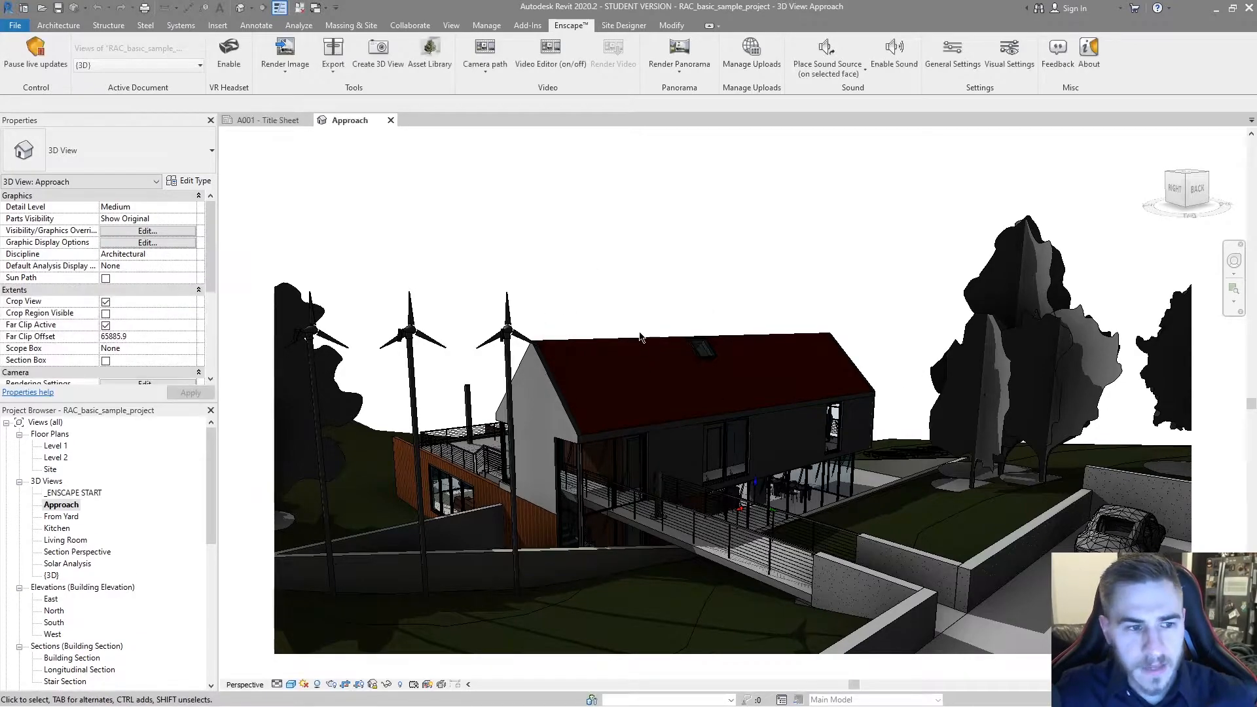
Step: Make '_ENSCAPE START' the Active Document view and bring up its Enscape render
{"action": "left_click", "coordinate": [73, 492]}
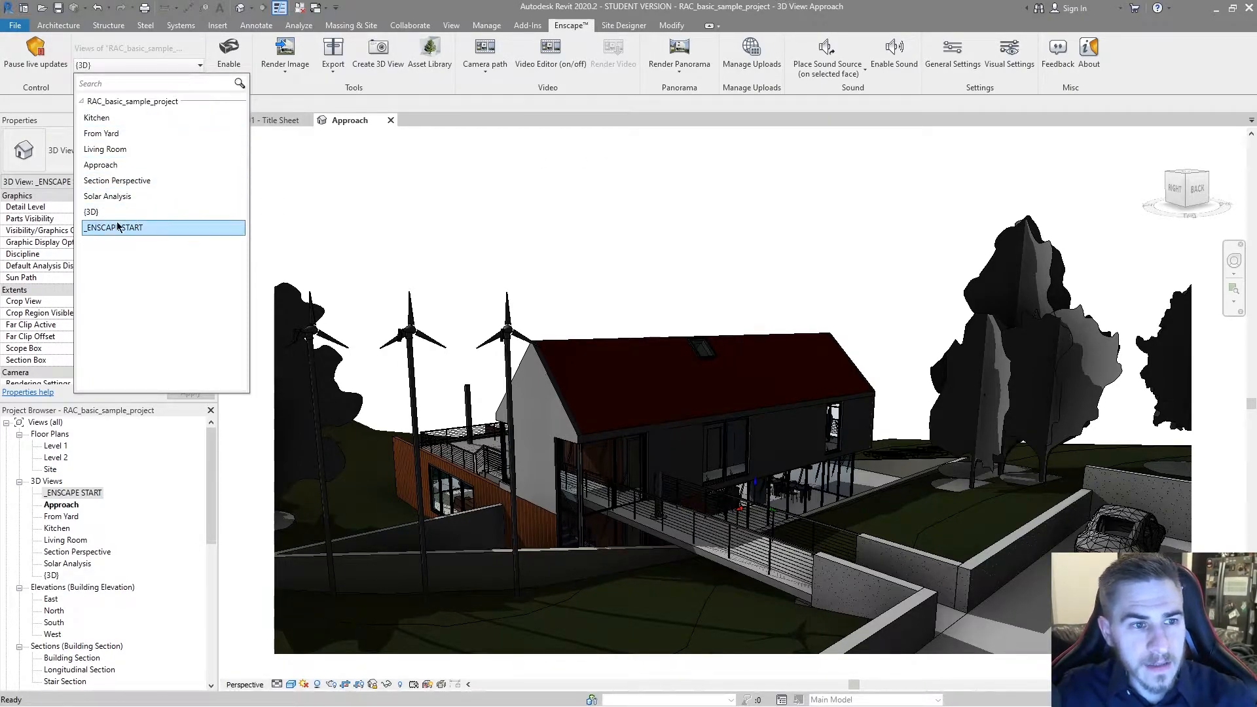
{"action": "left_click", "coordinate": [114, 227]}
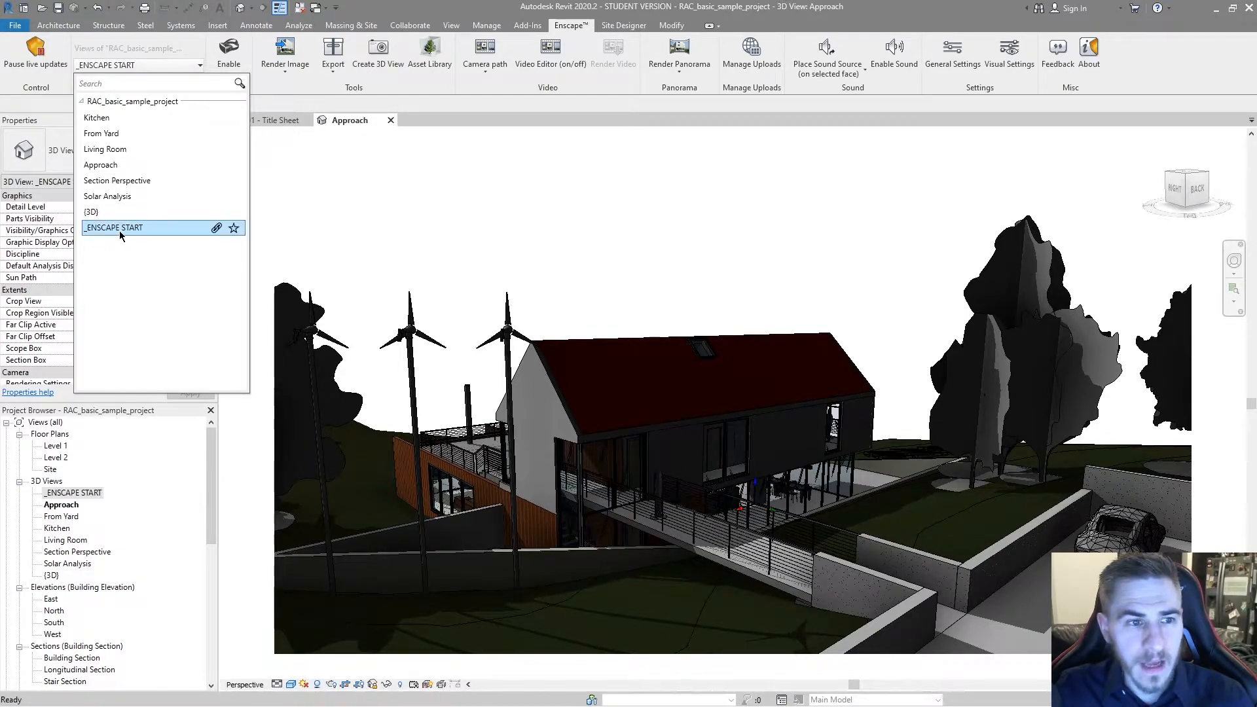
{"action": "mouse_move", "coordinate": [123, 481]}
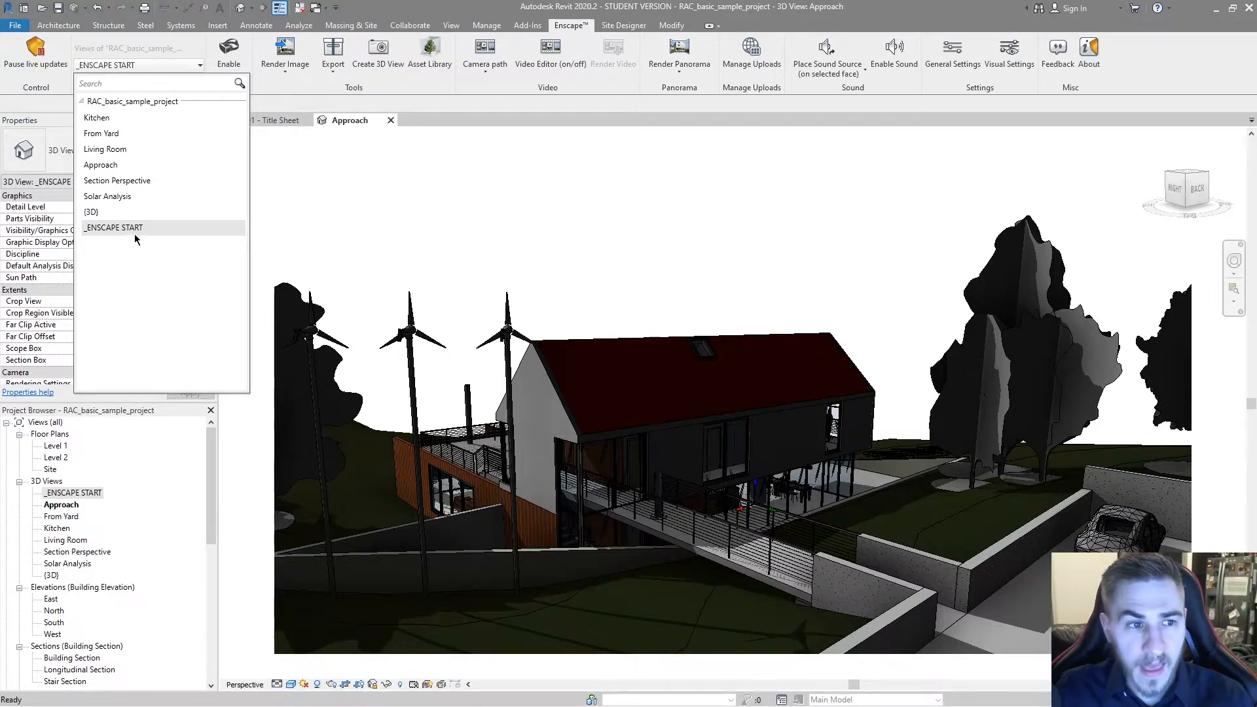
{"action": "mouse_move", "coordinate": [465, 249]}
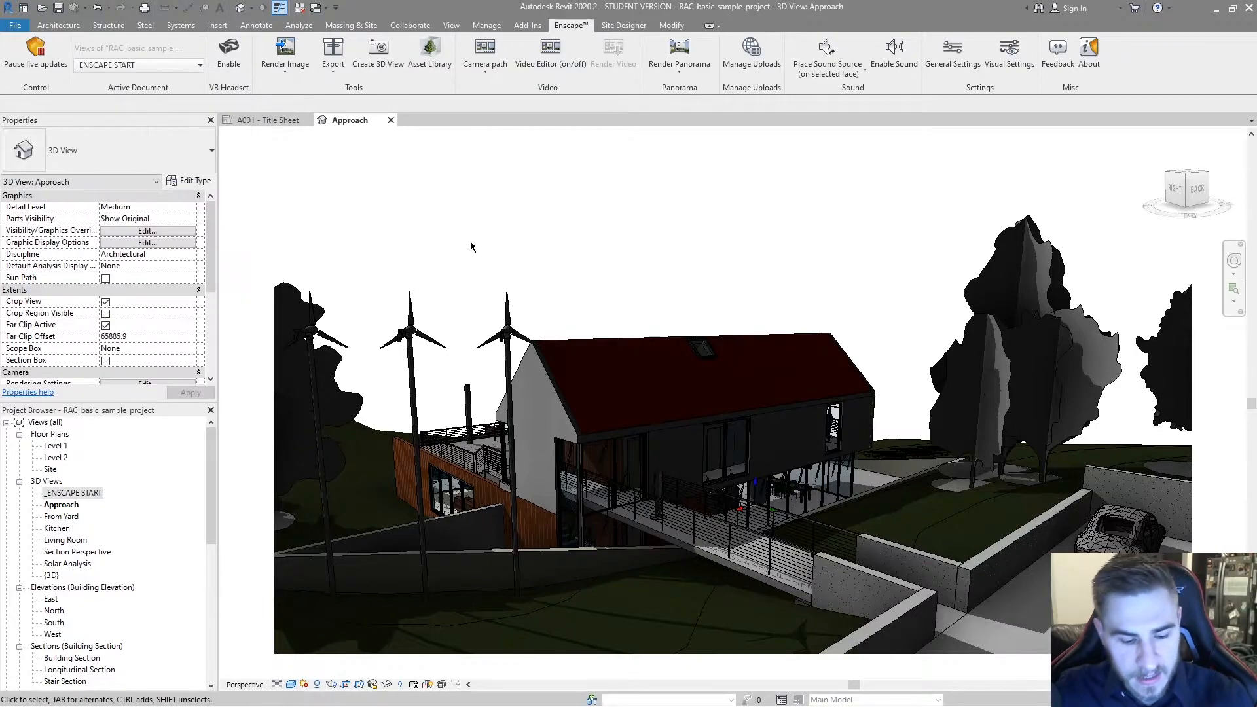
{"action": "left_click", "coordinate": [228, 52]}
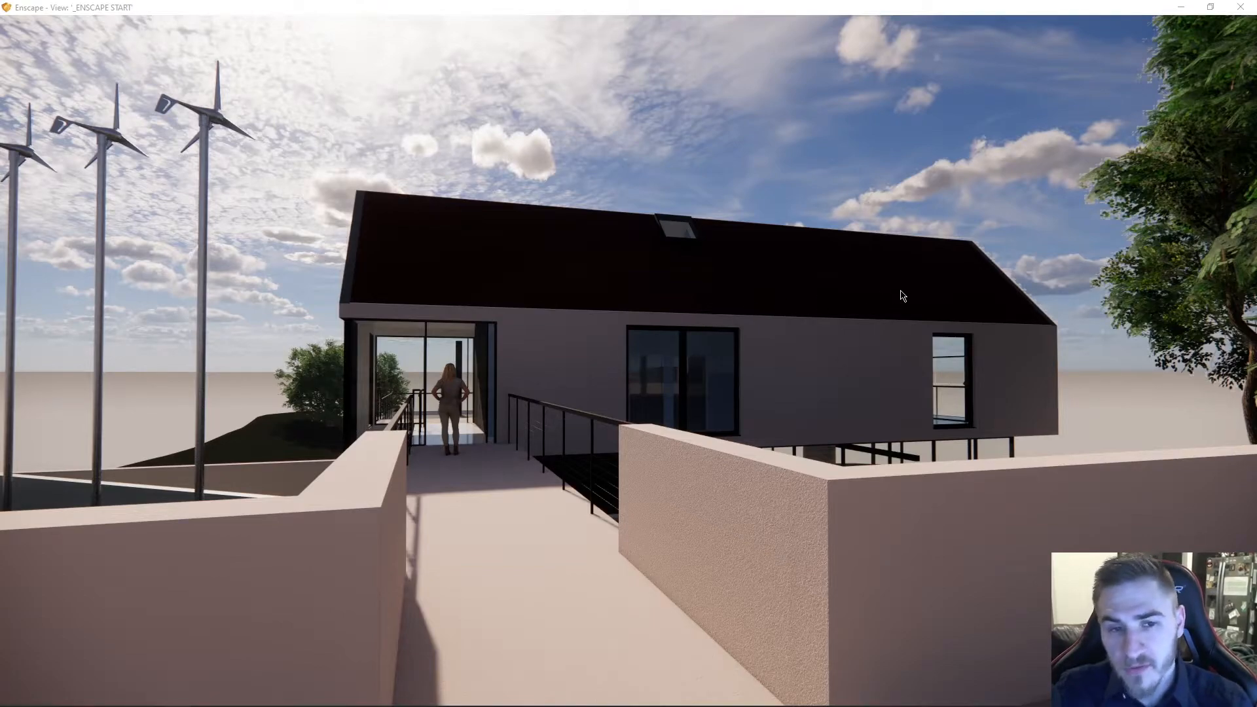
{"action": "mouse_move", "coordinate": [856, 317]}
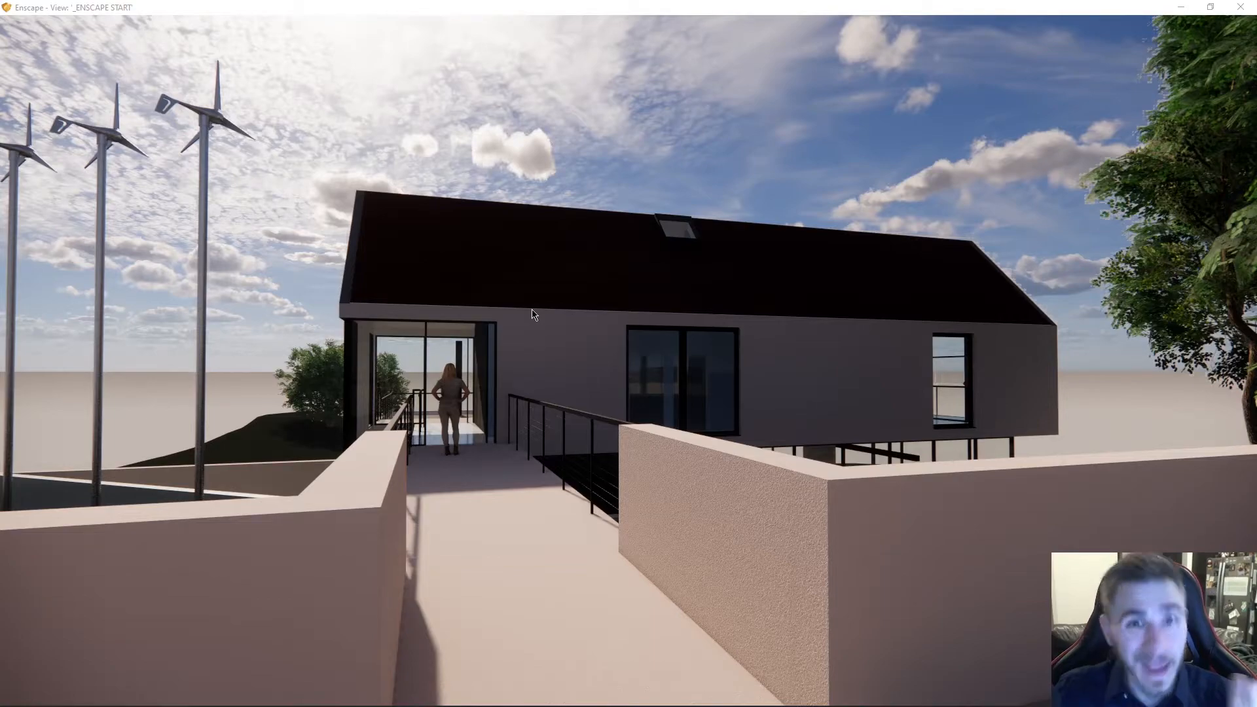
{"action": "mouse_move", "coordinate": [595, 335]}
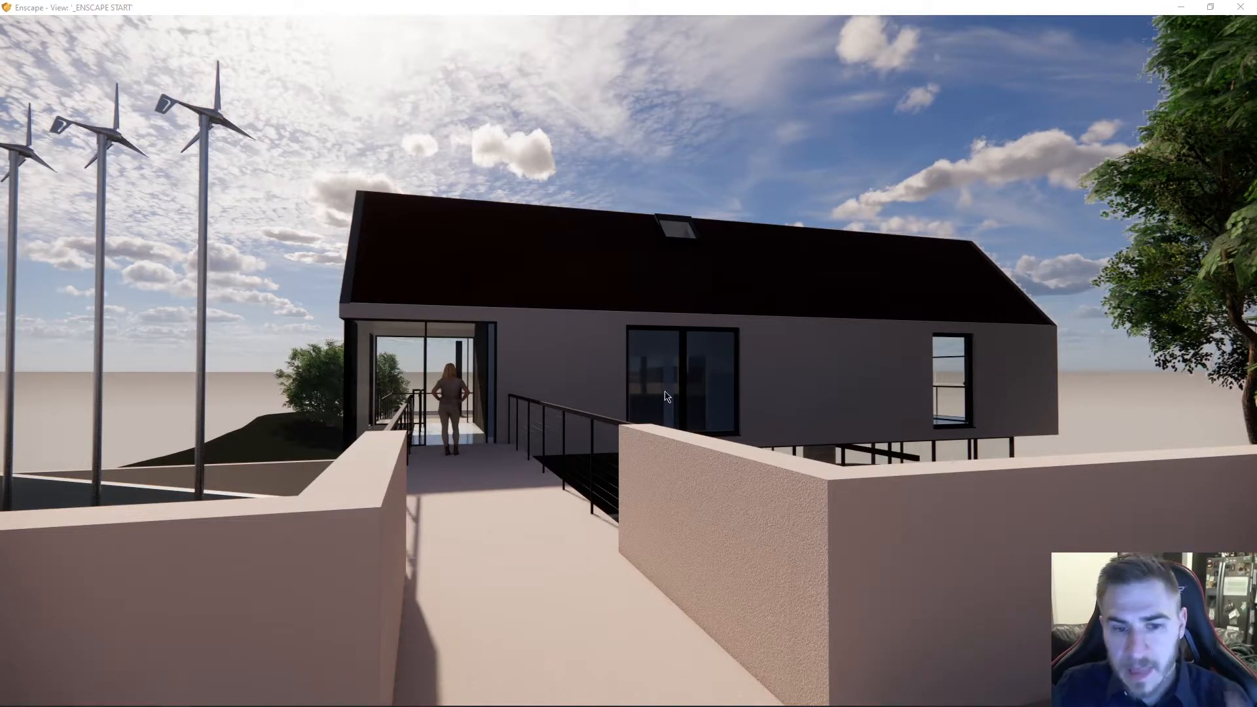
{"action": "mouse_move", "coordinate": [611, 383]}
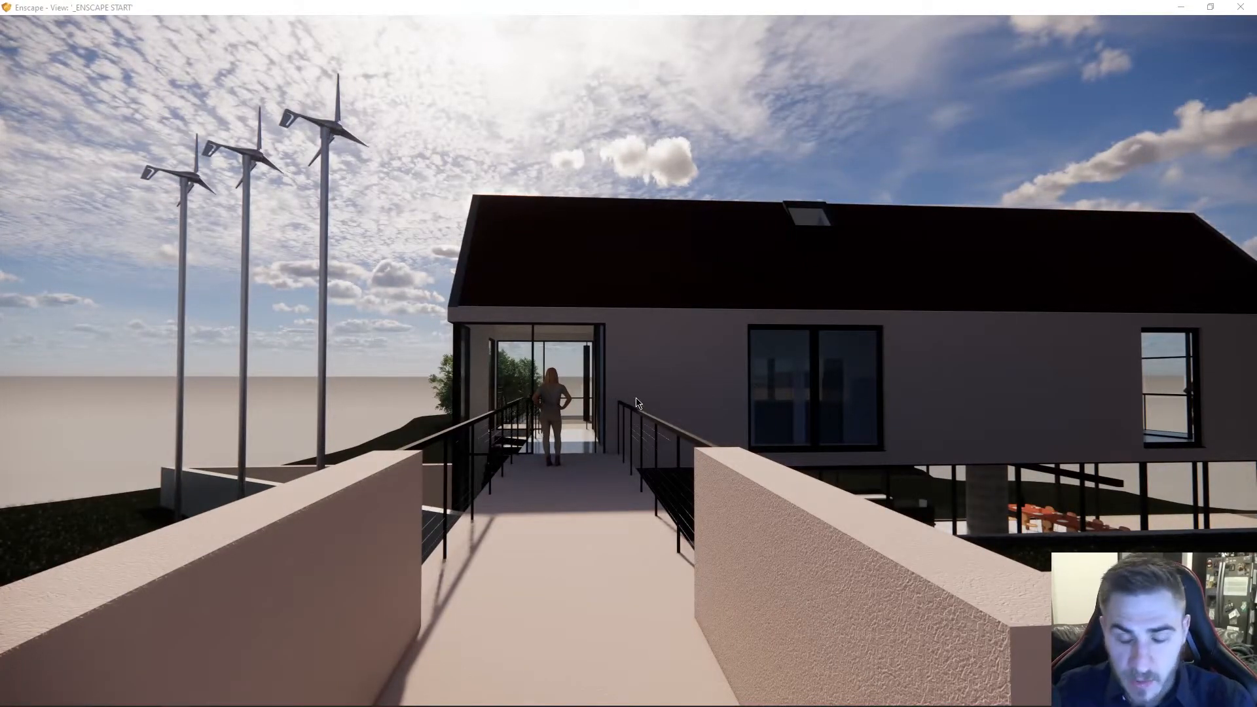
{"action": "mouse_move", "coordinate": [805, 403]}
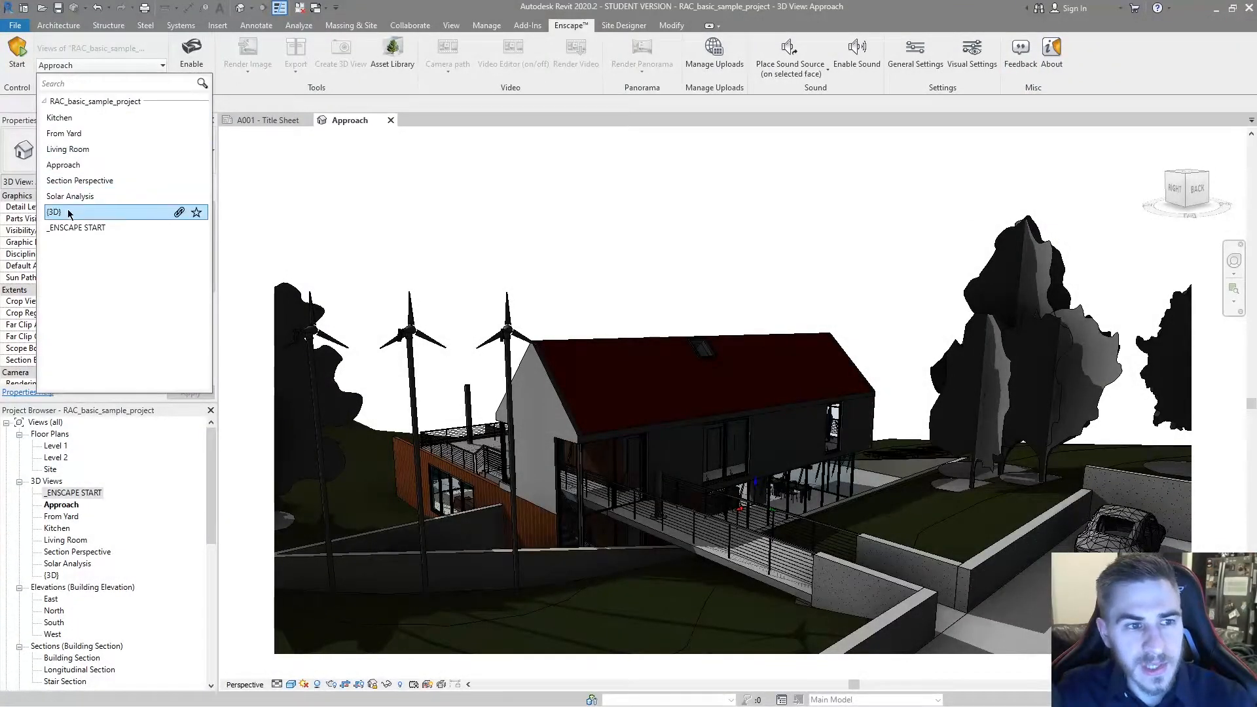
Step: Pick '_ENSCAPE START' in the Active Document list as the view Enscape renders
{"action": "left_click", "coordinate": [76, 228]}
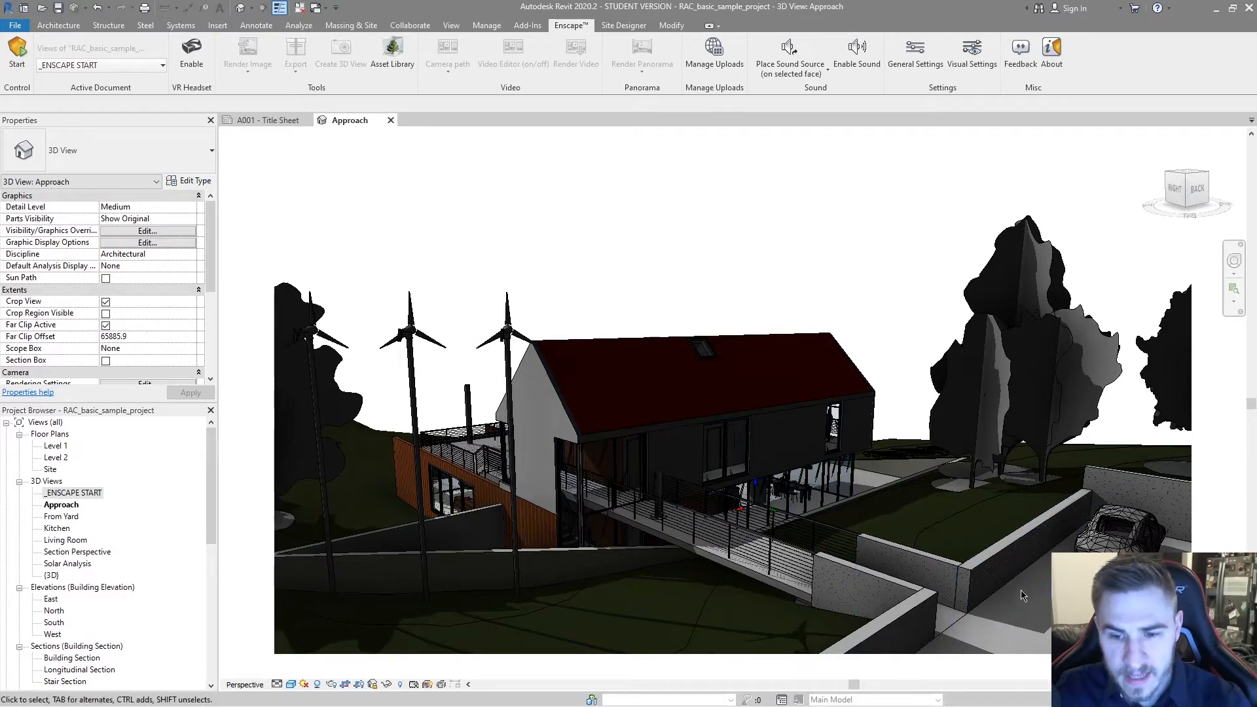
{"action": "mouse_move", "coordinate": [1013, 640]}
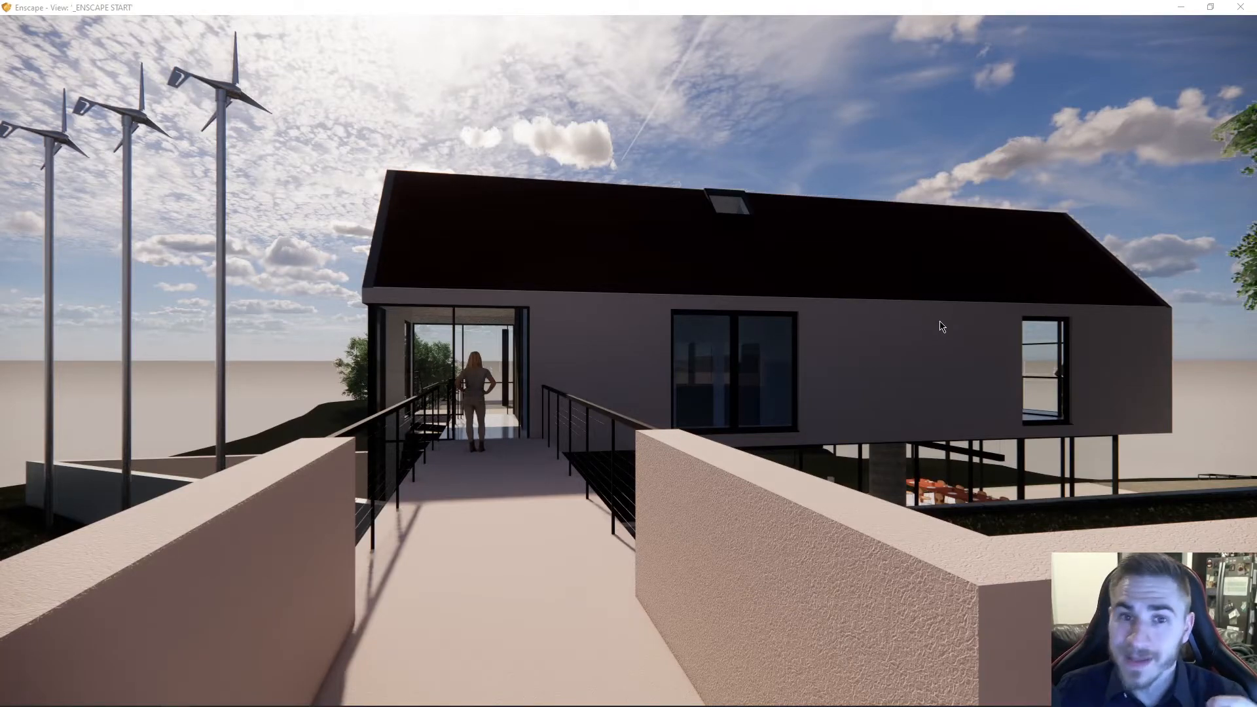
{"action": "mouse_move", "coordinate": [873, 309]}
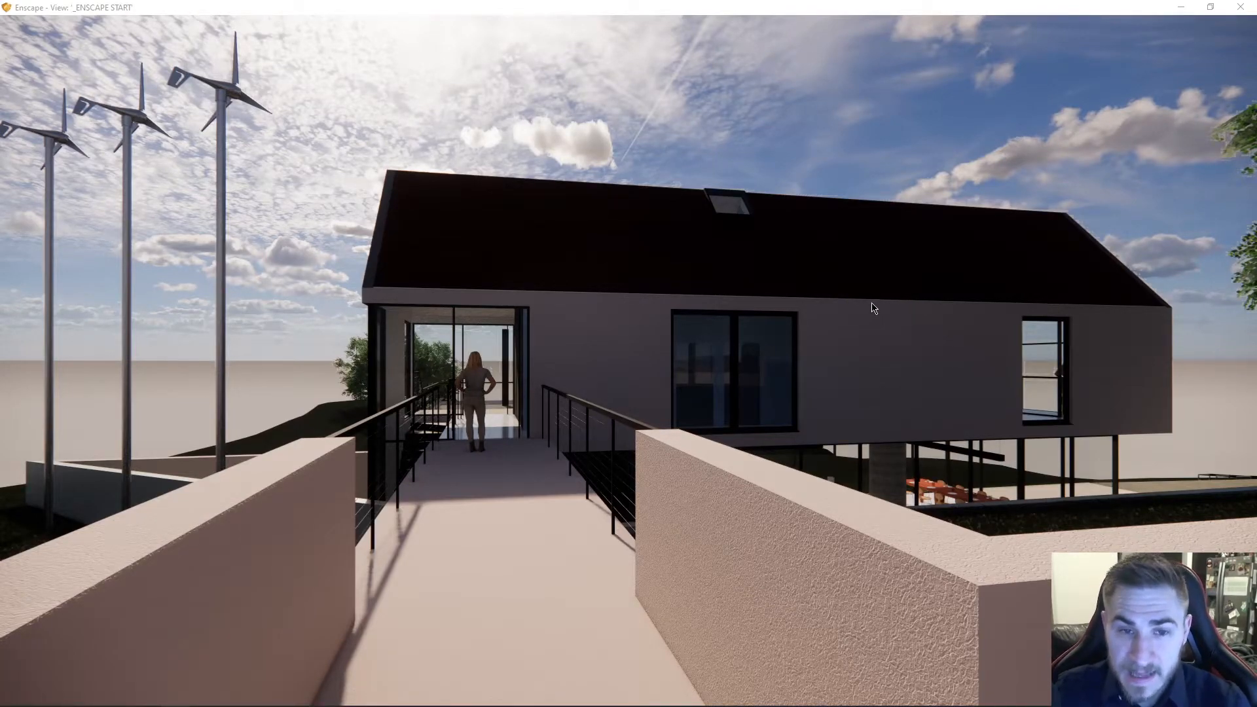
{"action": "mouse_move", "coordinate": [199, 331]}
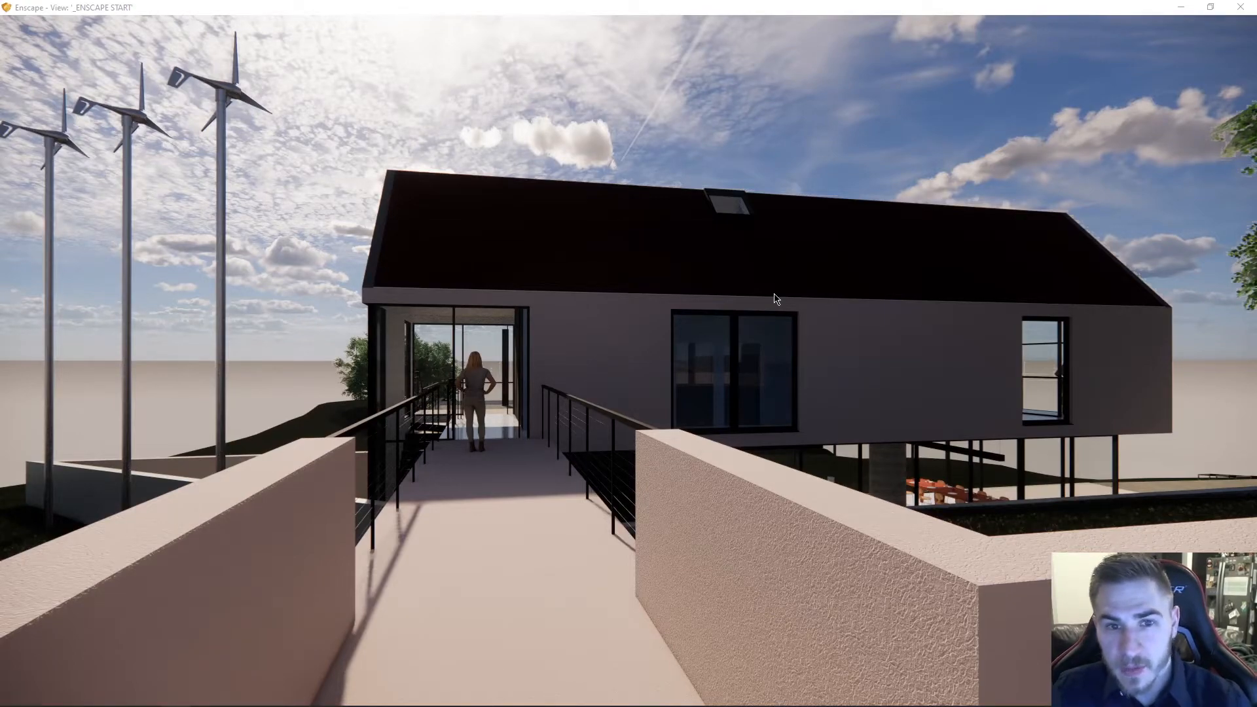
{"action": "mouse_move", "coordinate": [849, 280]}
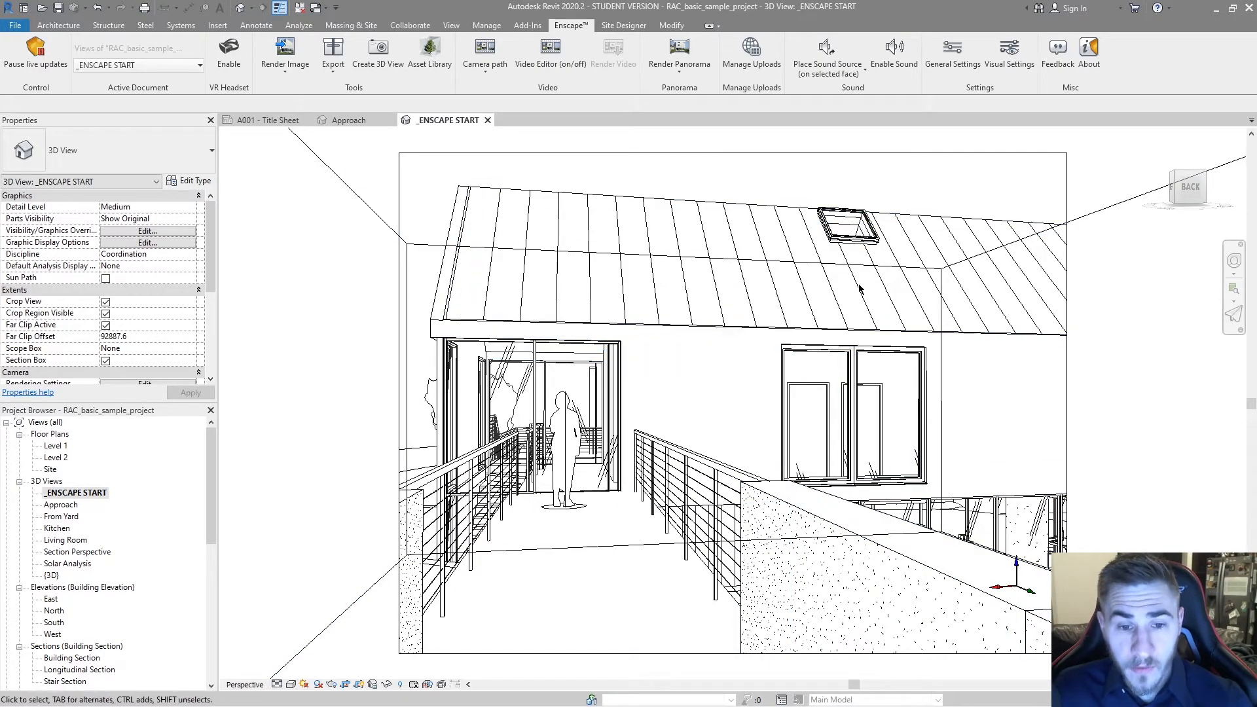
{"action": "mouse_move", "coordinate": [652, 536]}
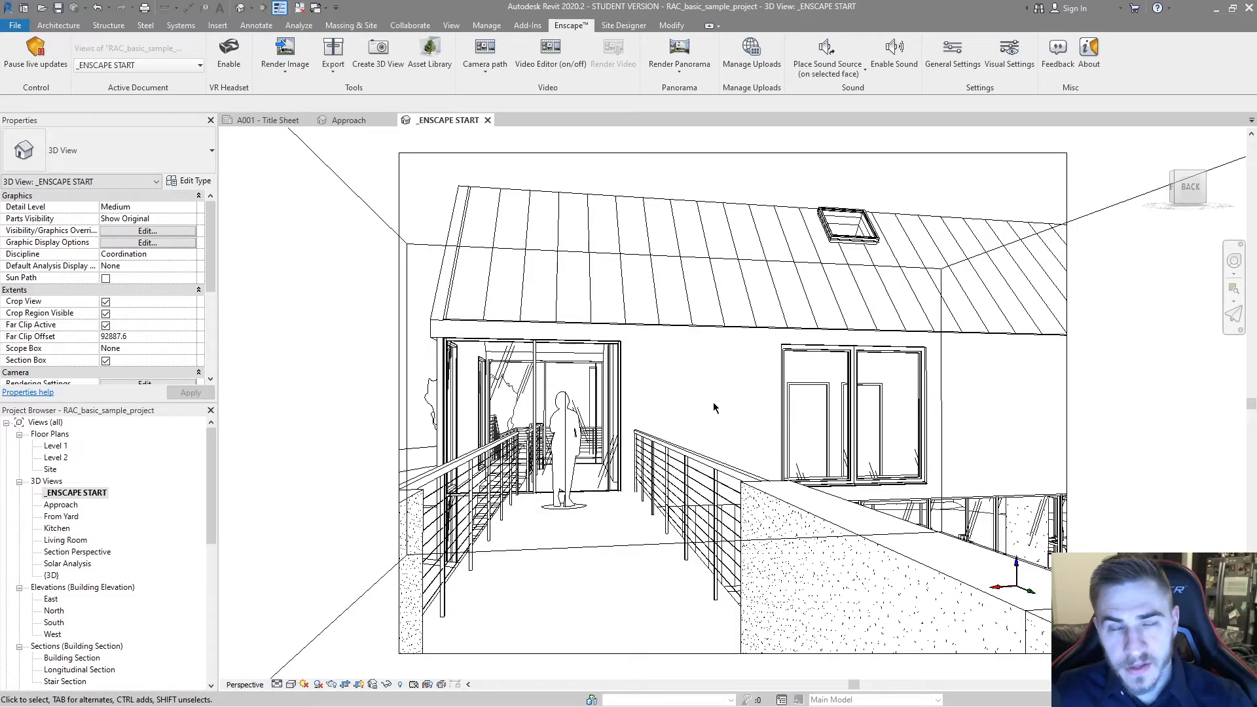
{"action": "mouse_move", "coordinate": [297, 182]}
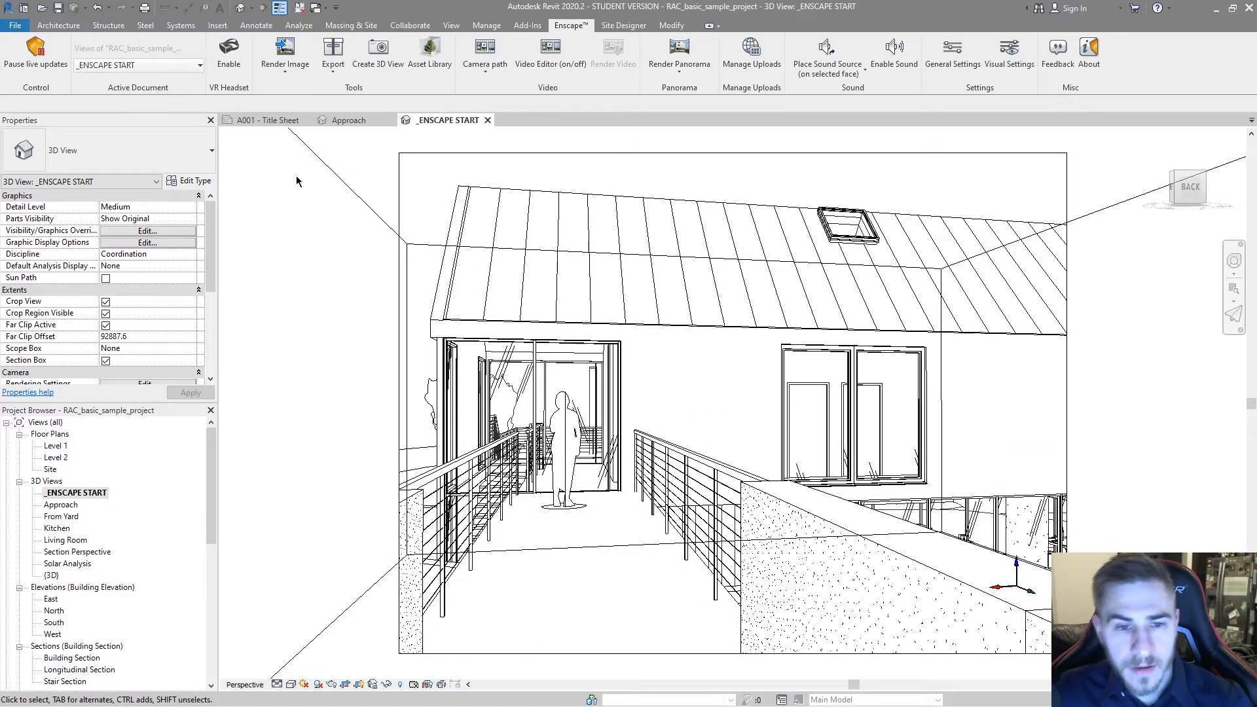
{"action": "mouse_move", "coordinate": [363, 307]}
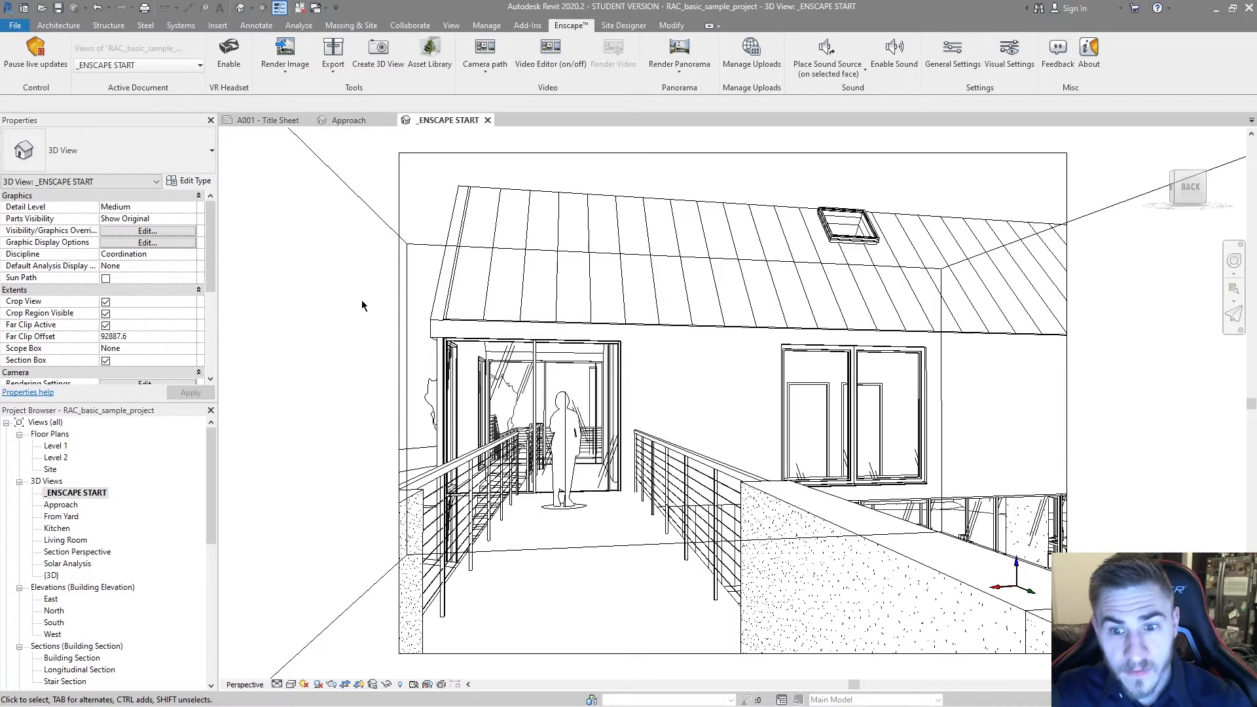
{"action": "mouse_move", "coordinate": [372, 344]}
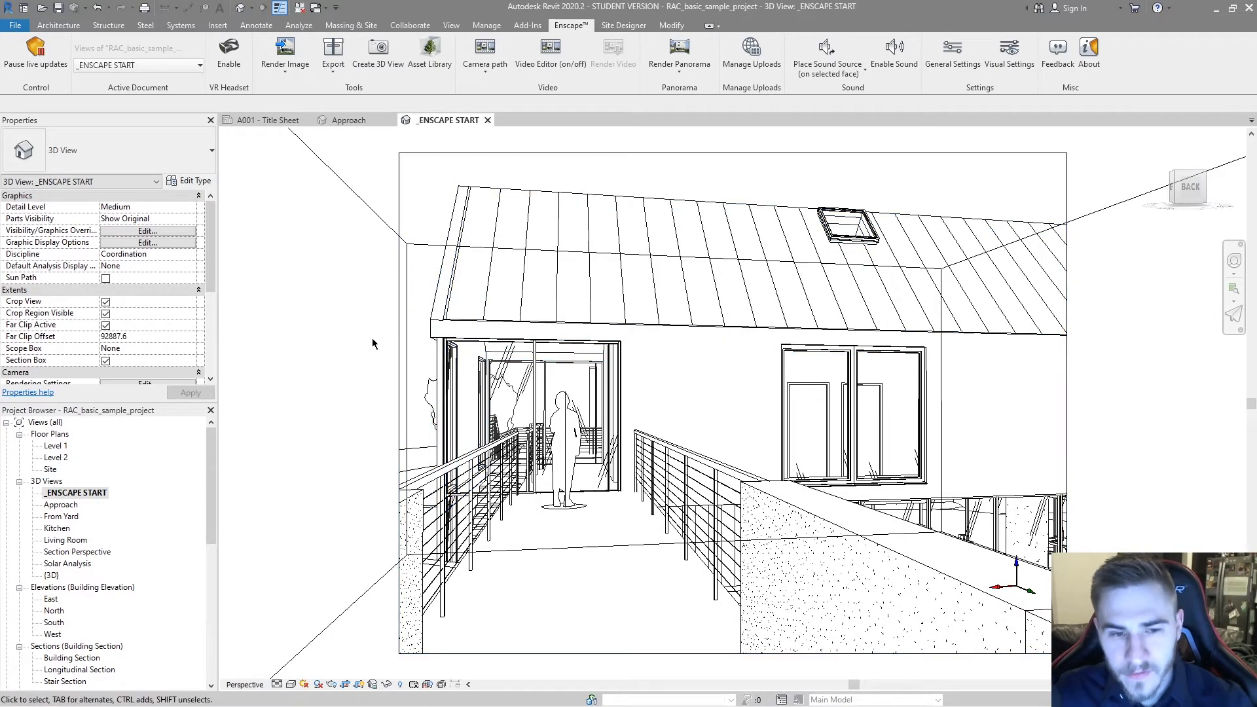
{"action": "mouse_move", "coordinate": [355, 348]}
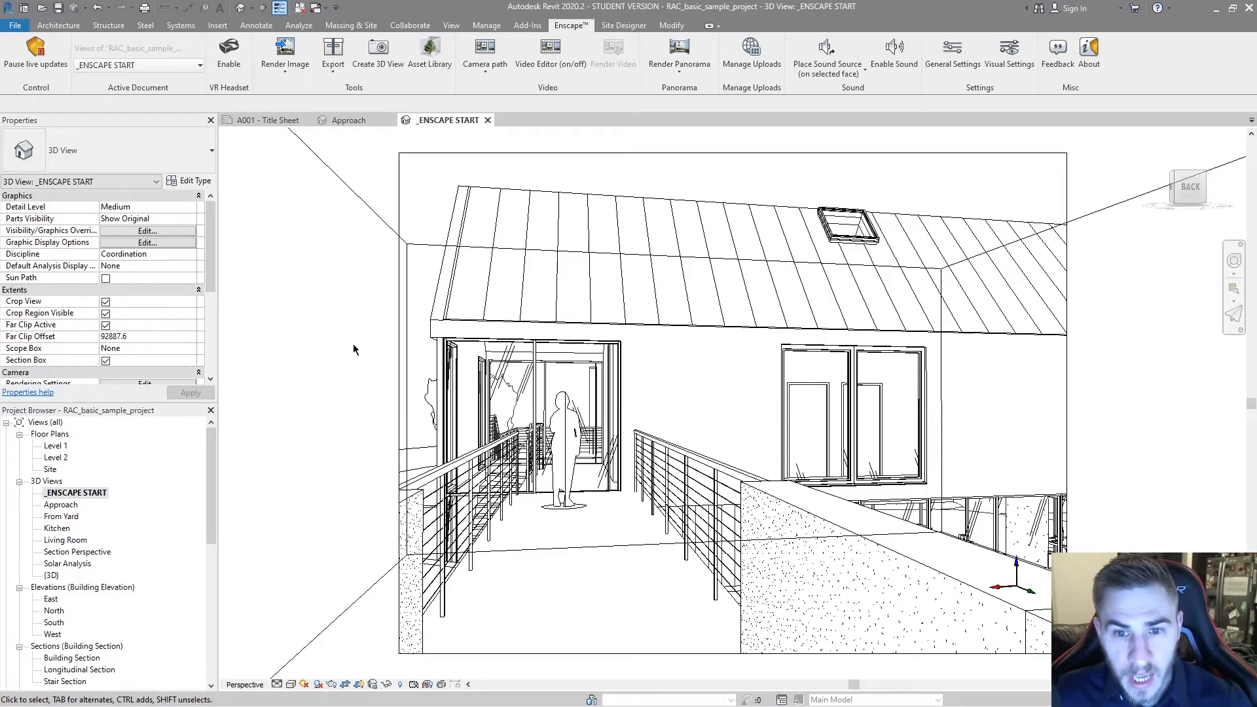
{"action": "mouse_move", "coordinate": [263, 98]}
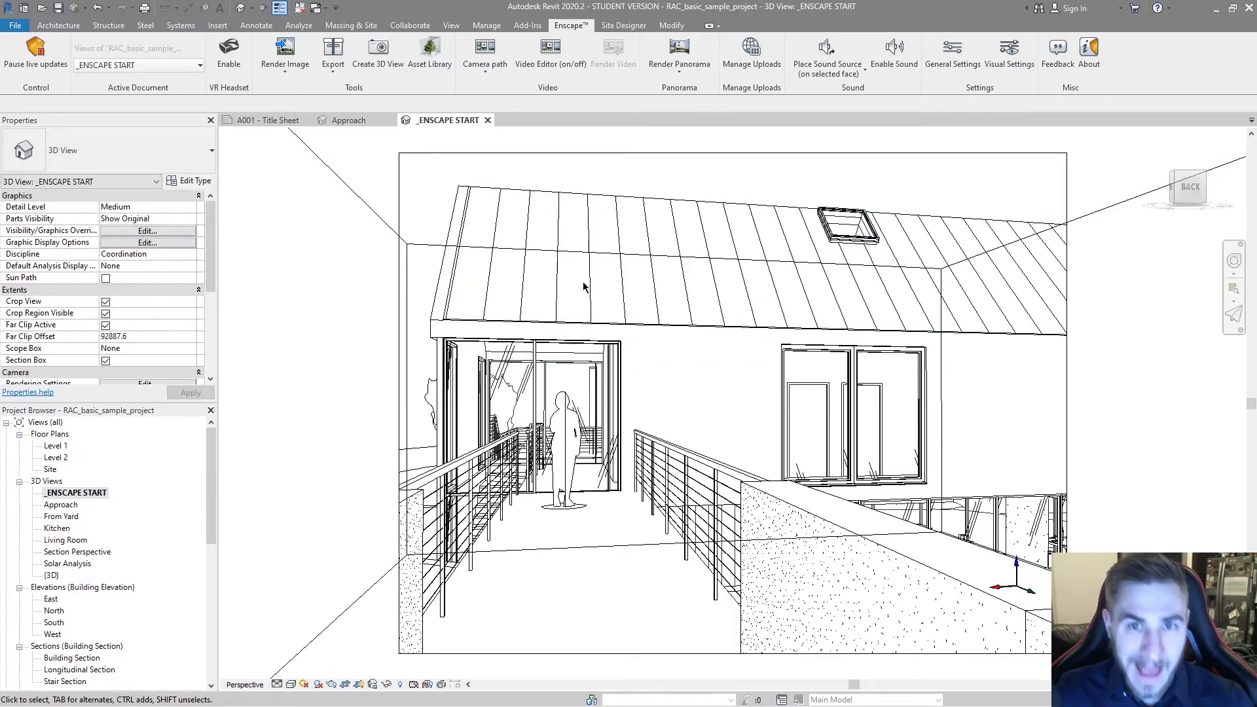
Step: Bring the Revit window with the '_ENSCAPE START' 3D view back into focus
{"action": "left_click", "coordinate": [498, 373]}
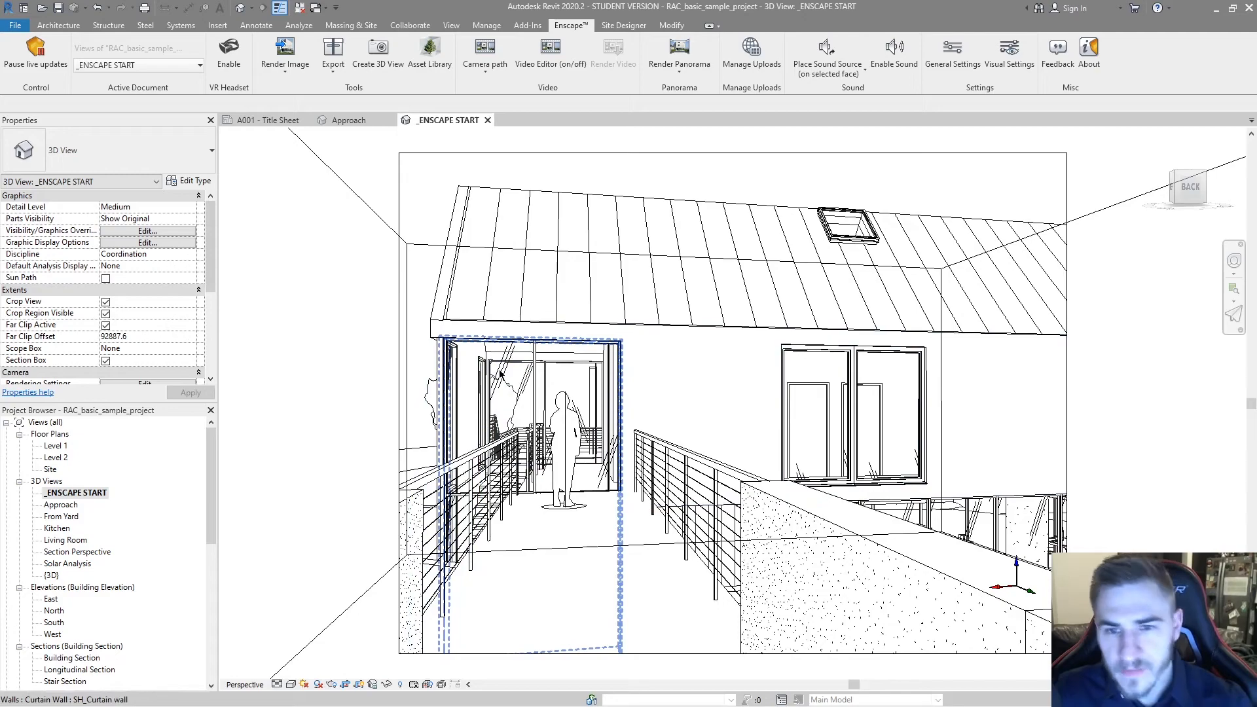
{"action": "left_click", "coordinate": [477, 305]}
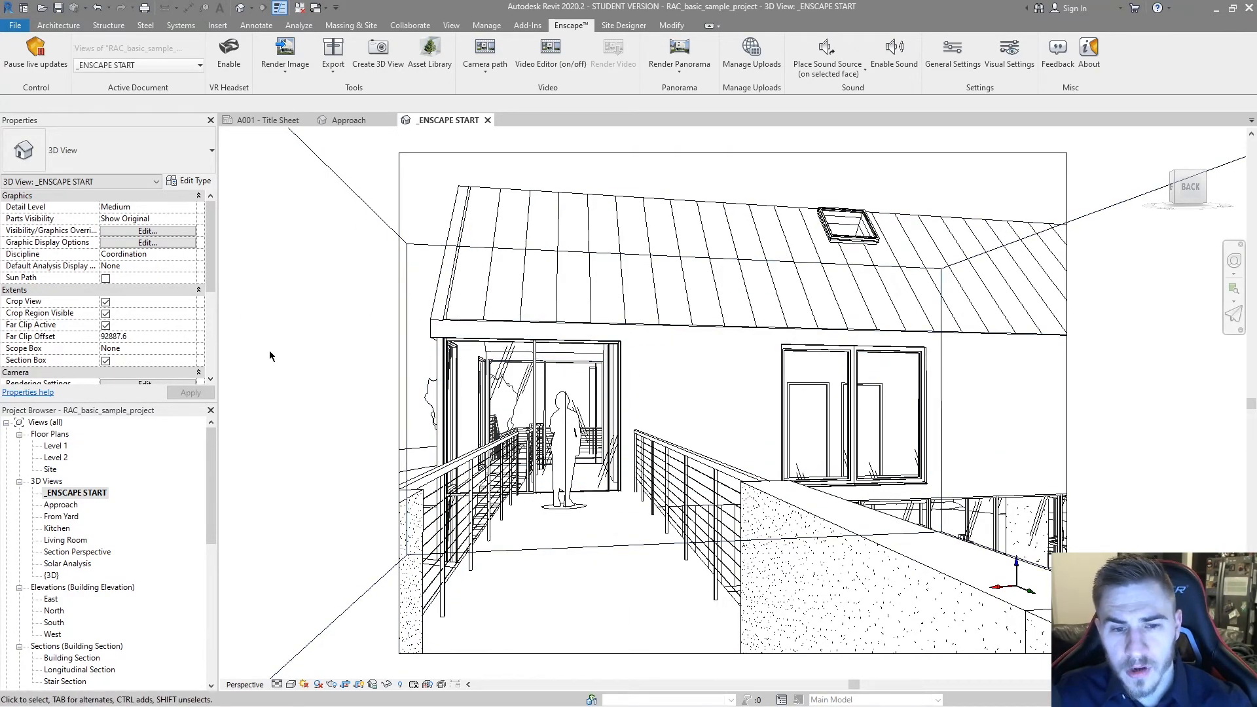
{"action": "mouse_move", "coordinate": [329, 297]}
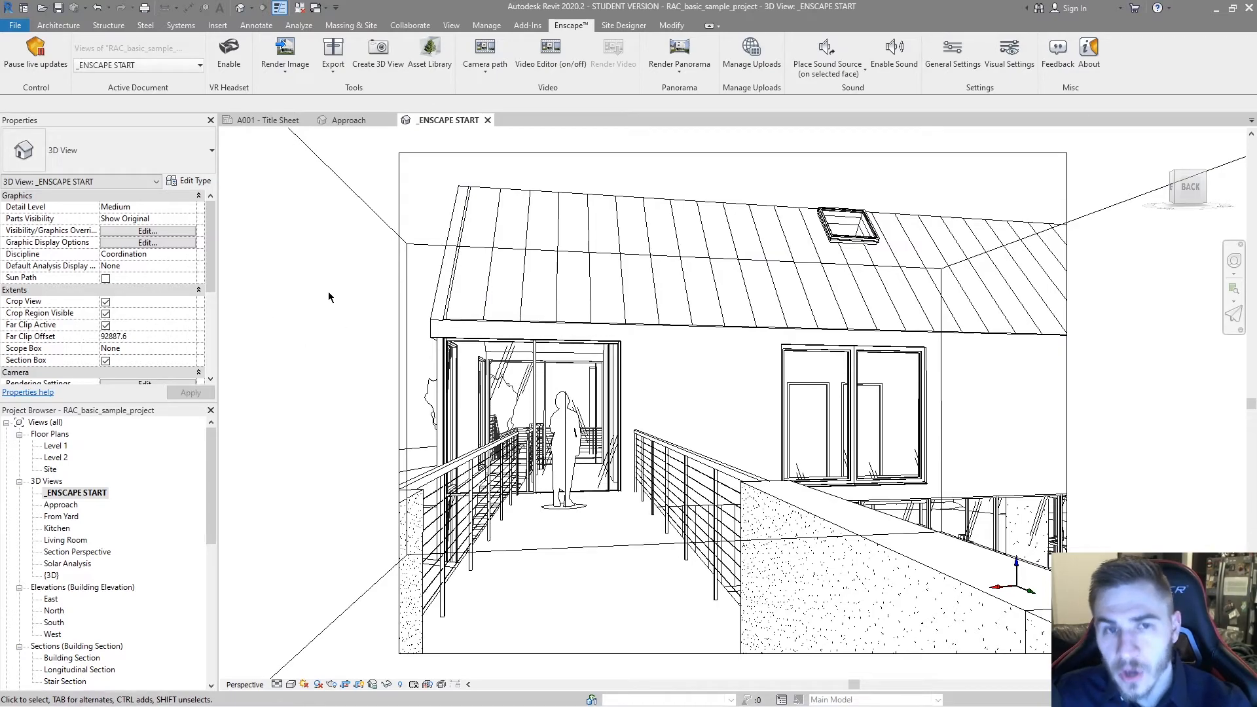
{"action": "mouse_move", "coordinate": [341, 328]}
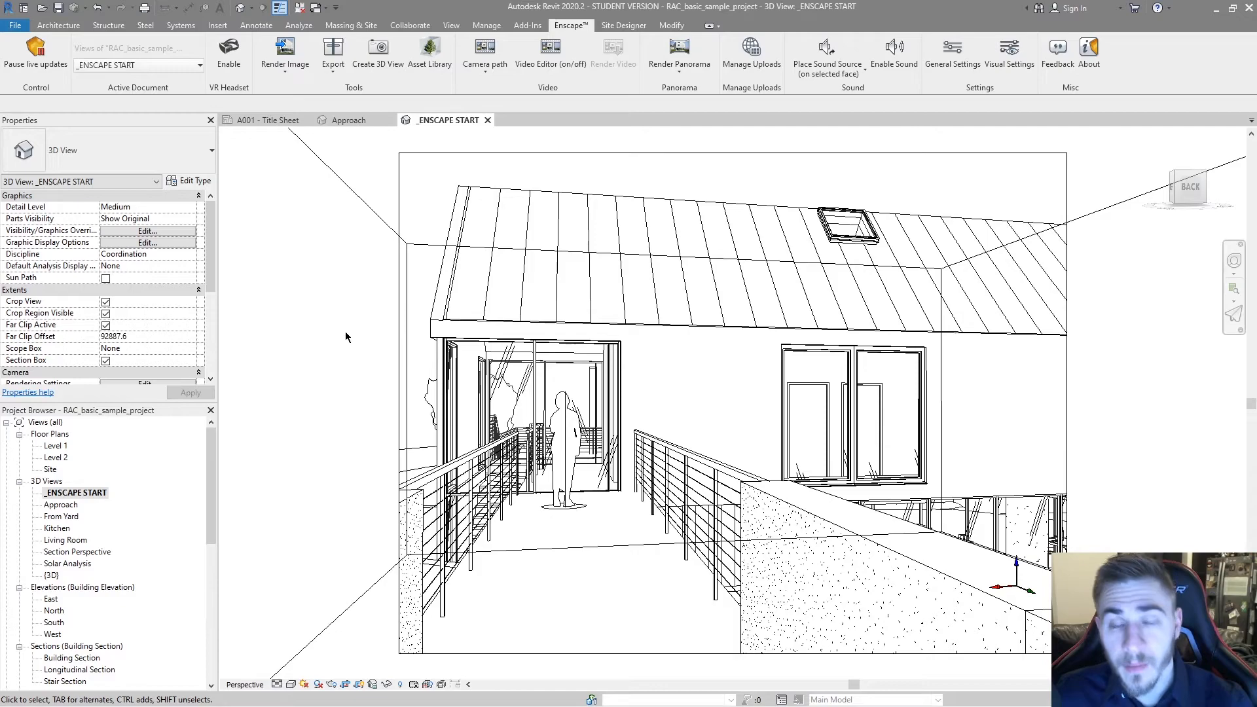
{"action": "mouse_move", "coordinate": [366, 370]}
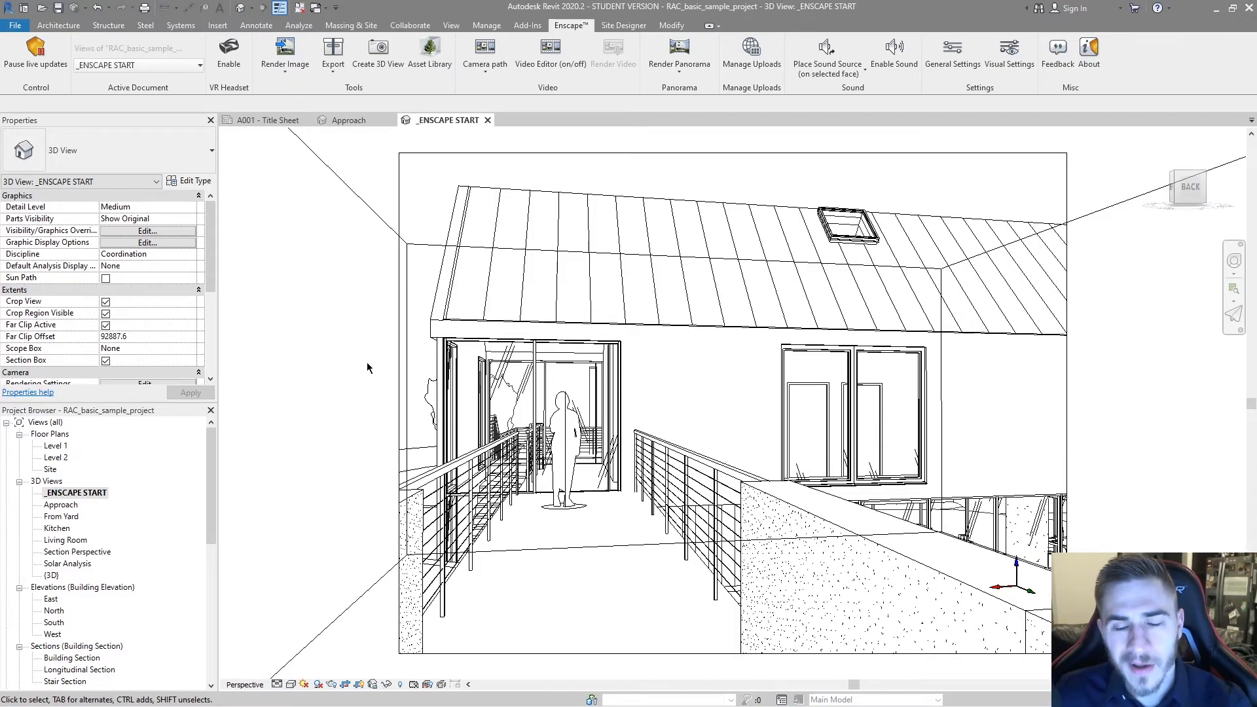
{"action": "mouse_move", "coordinate": [281, 341]}
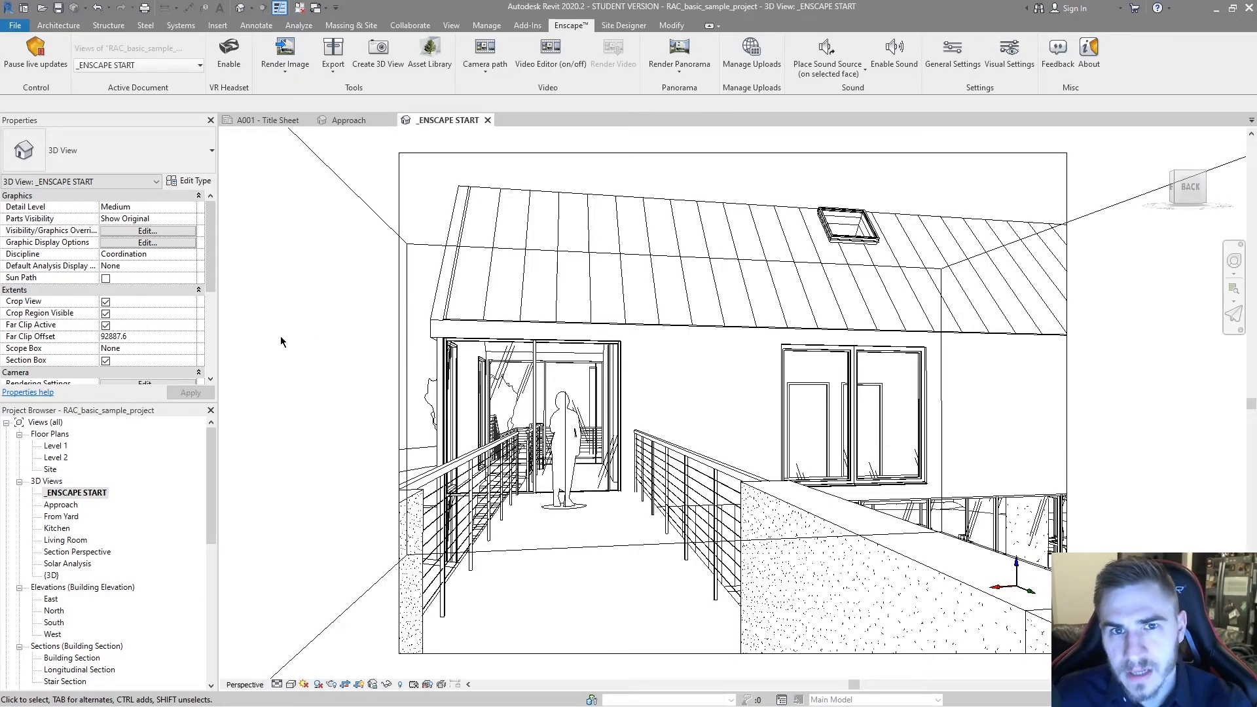
{"action": "mouse_move", "coordinate": [295, 369]}
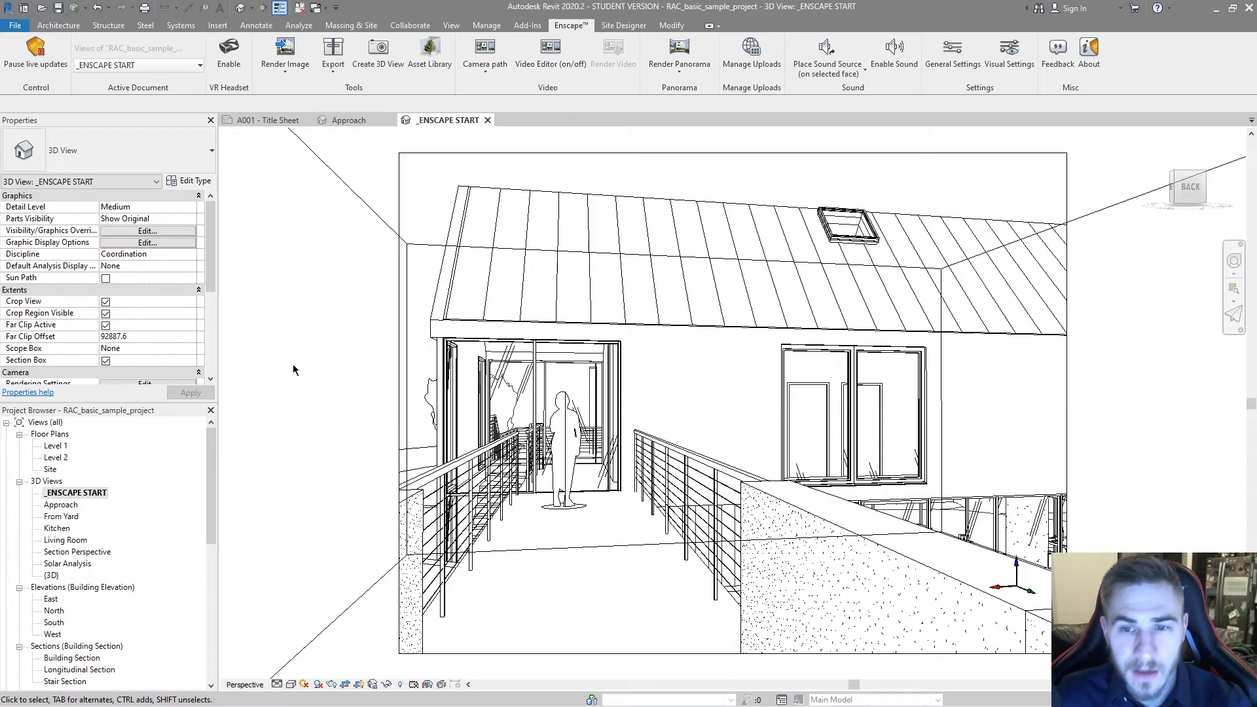
{"action": "mouse_move", "coordinate": [310, 396]}
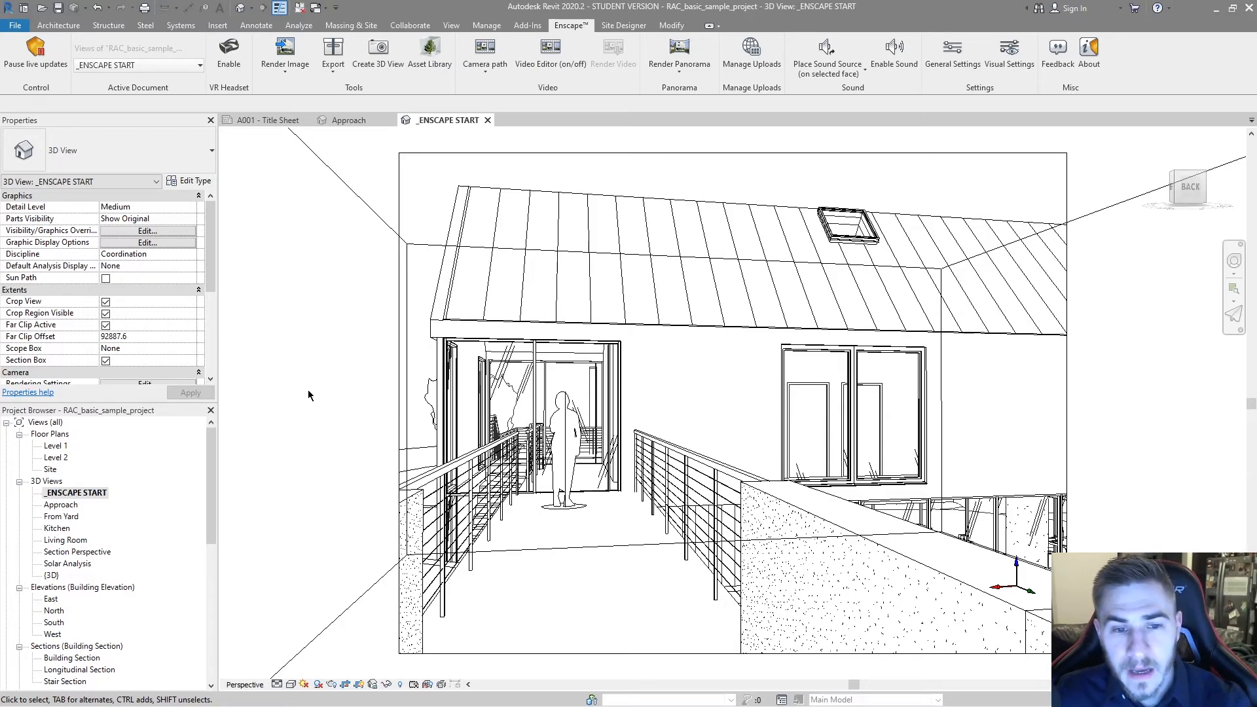
{"action": "mouse_move", "coordinate": [345, 389]}
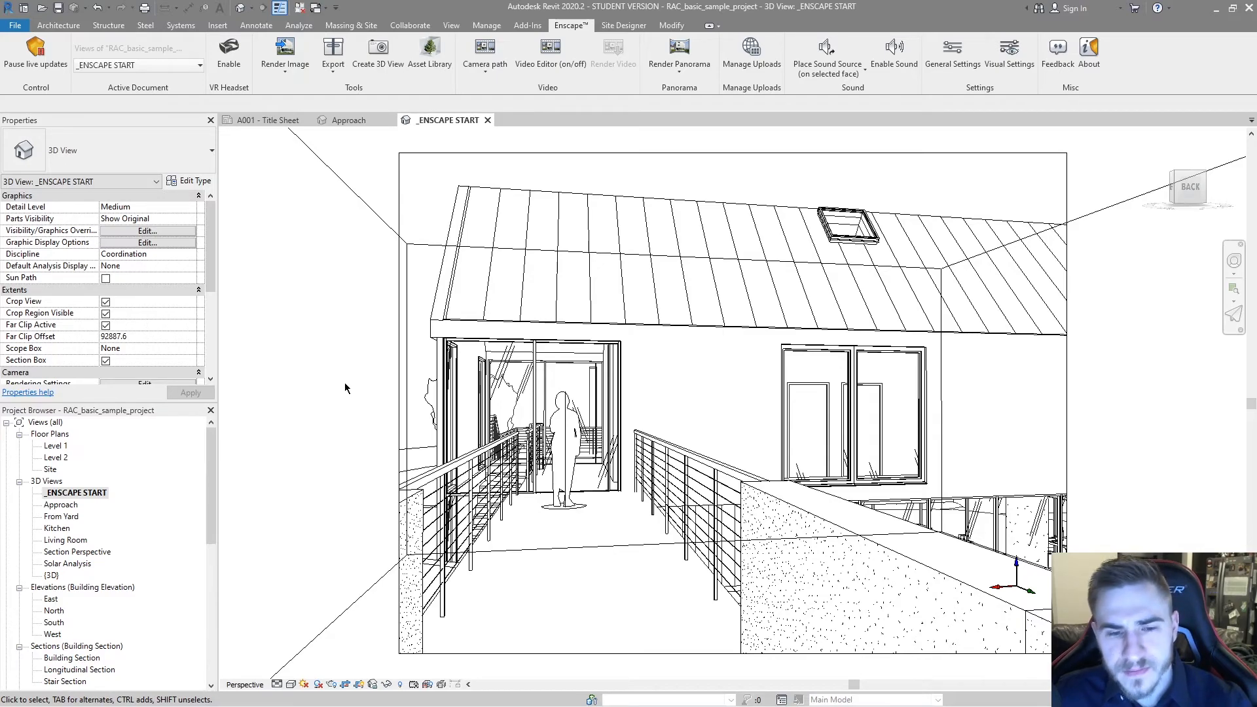
{"action": "mouse_move", "coordinate": [375, 370]}
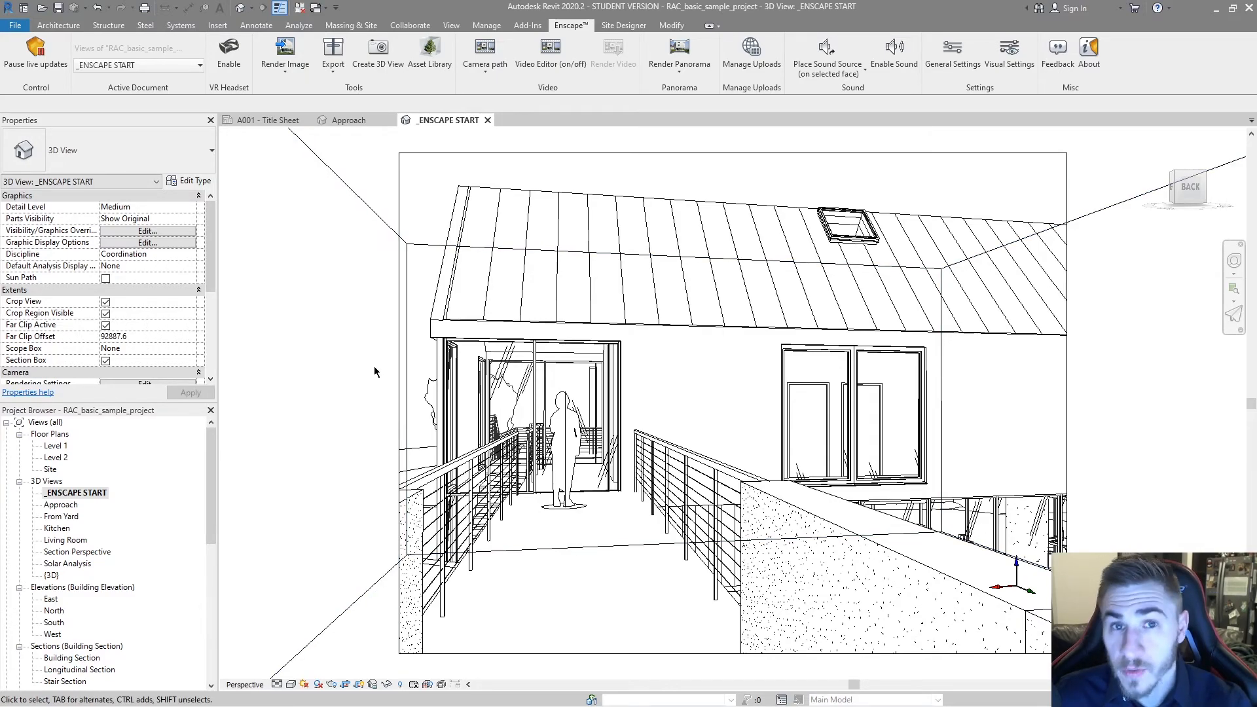